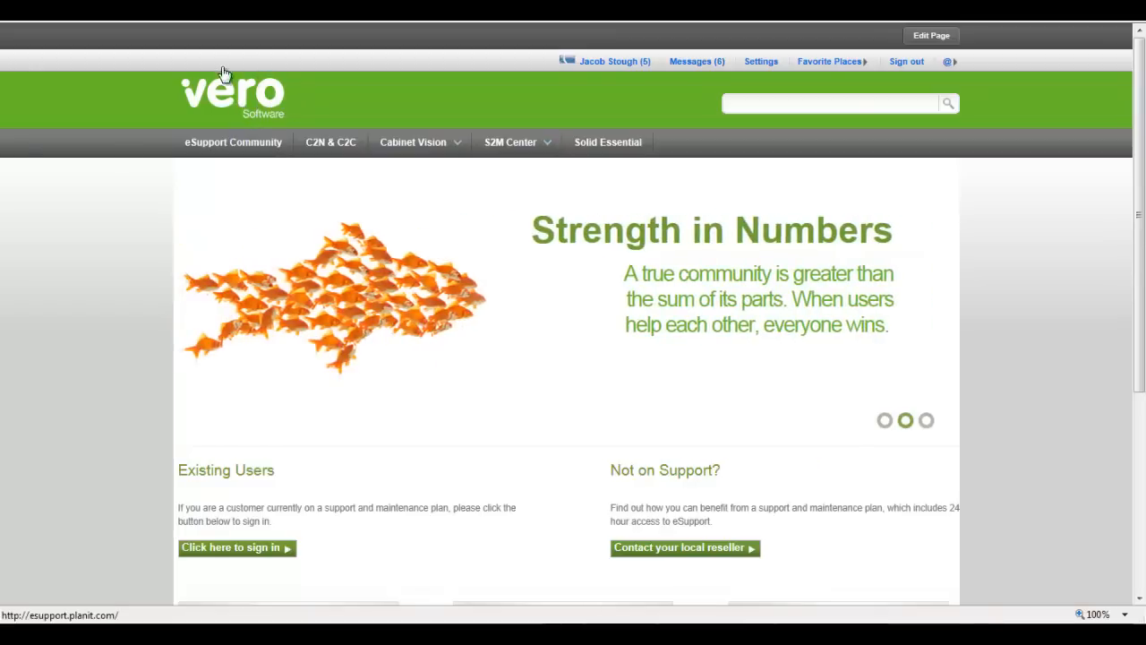
mouse_move(248, 233)
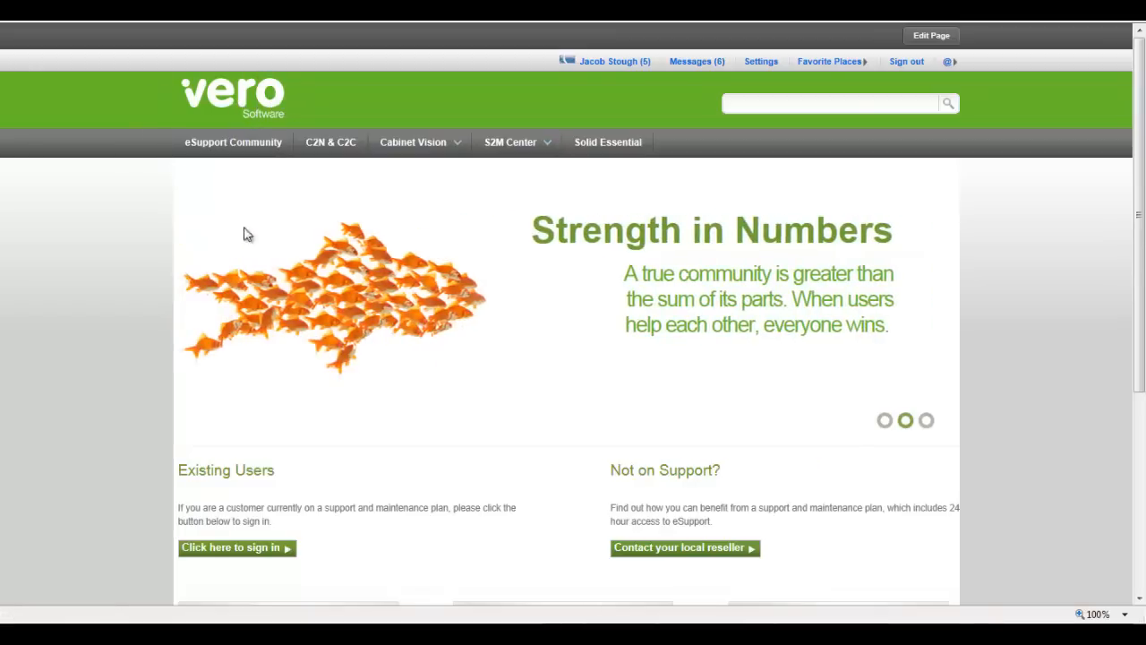
mouse_move(386, 439)
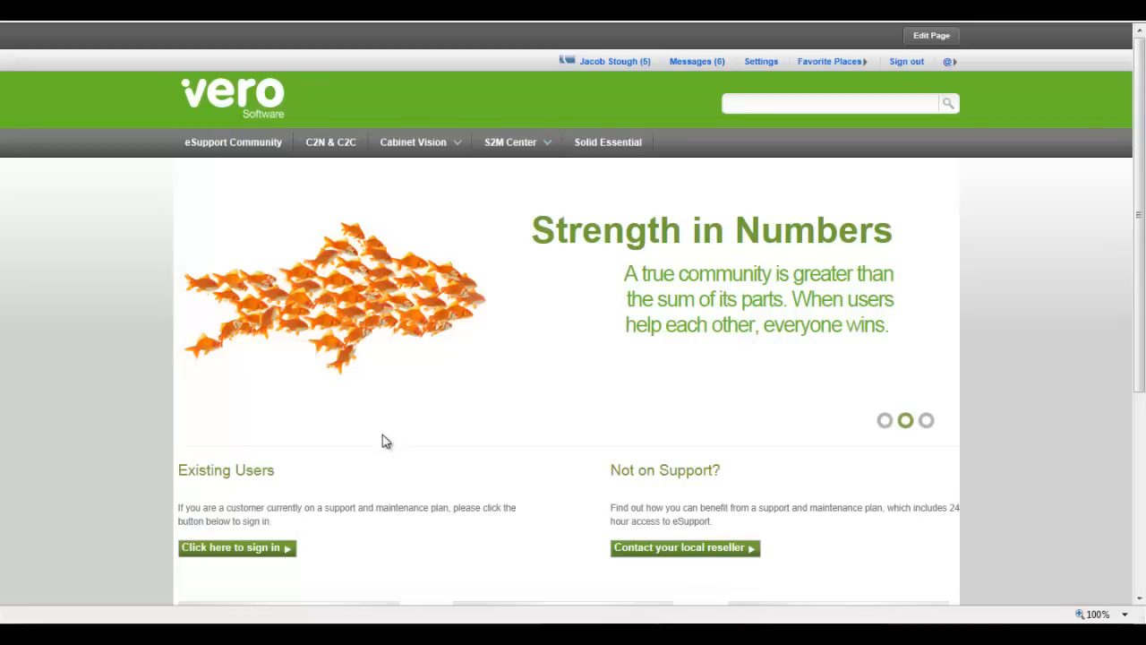
mouse_move(1140, 358)
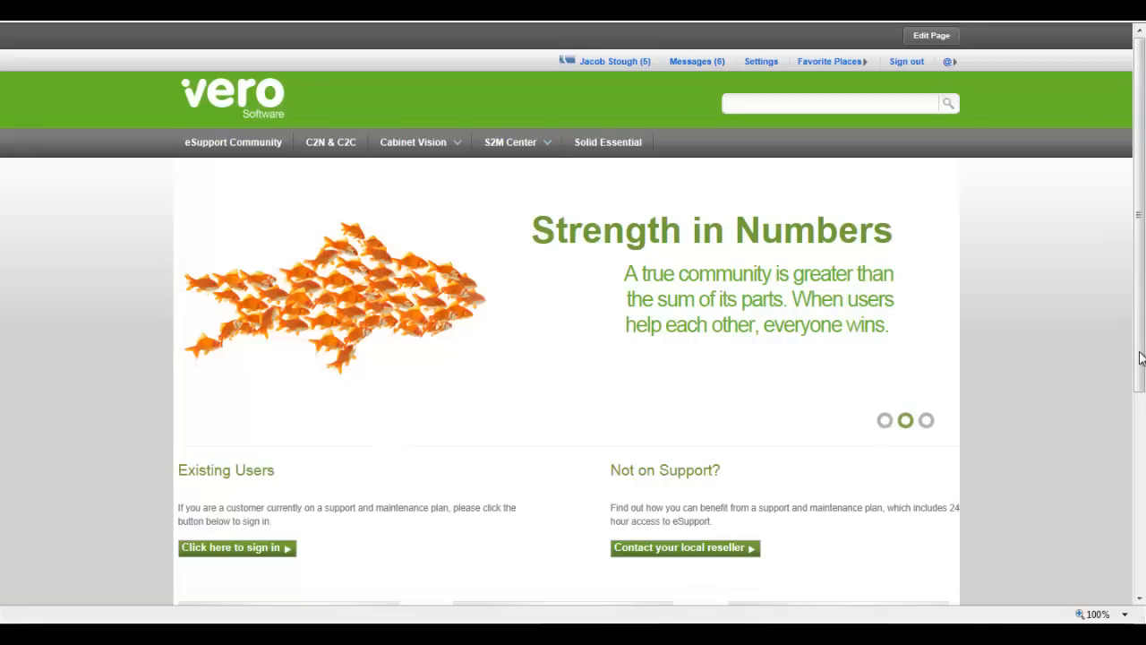
- Open the Cabinet Vision group home page and scroll down to its activity stream
scroll(down, 3)
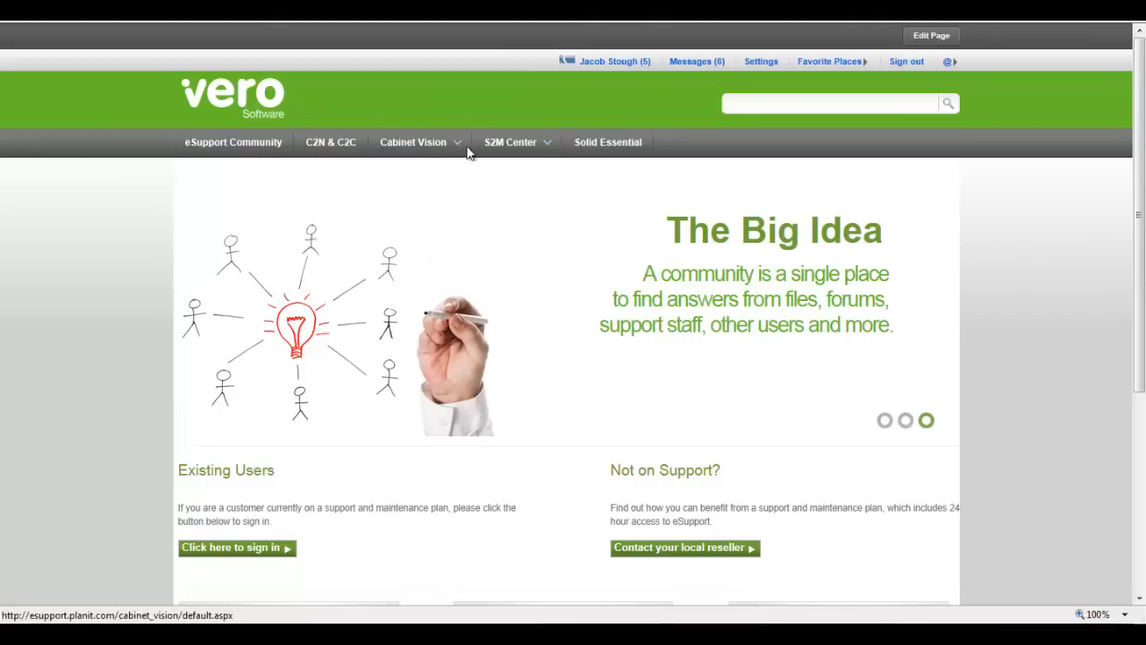
mouse_move(616, 177)
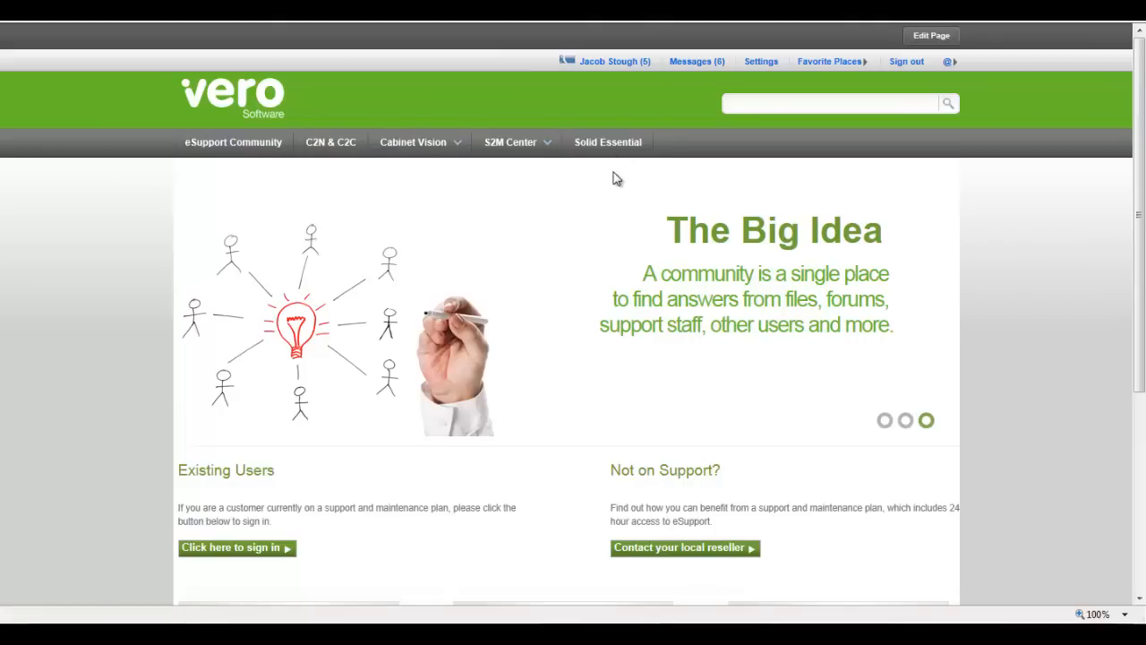
mouse_move(276, 178)
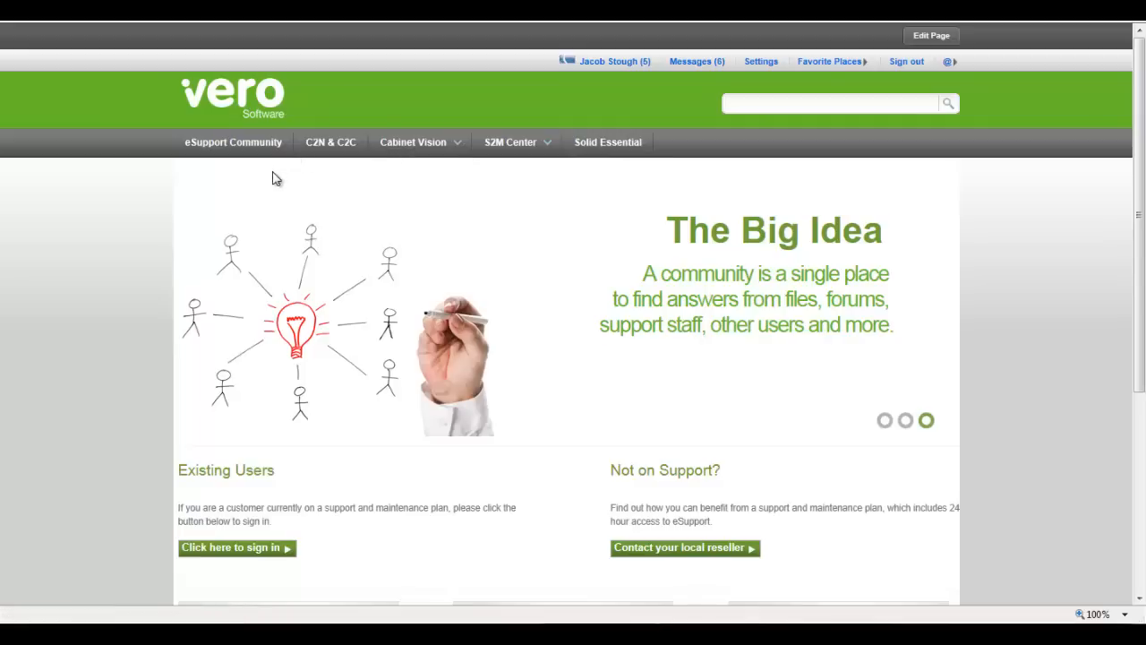
mouse_move(633, 199)
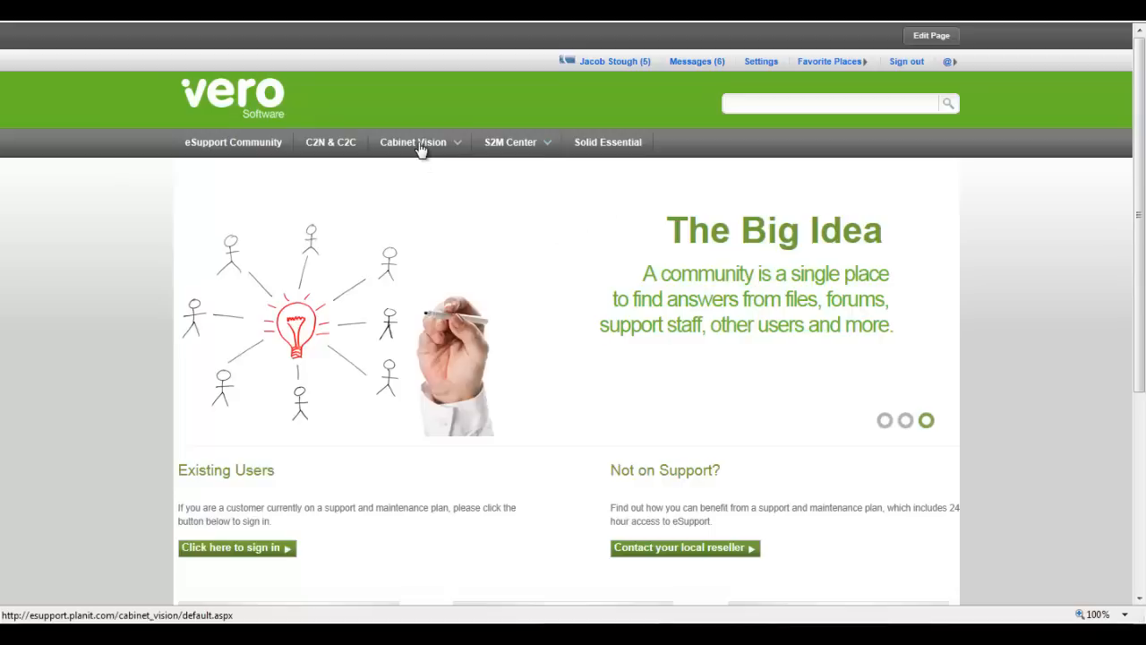
click(413, 142)
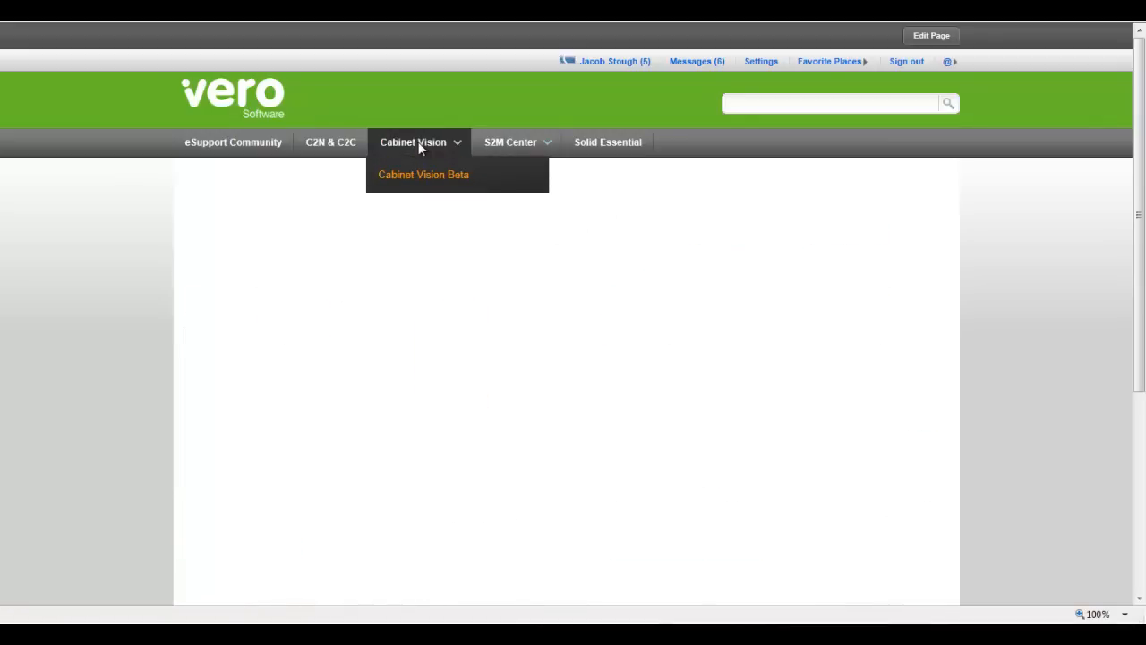
click(413, 142)
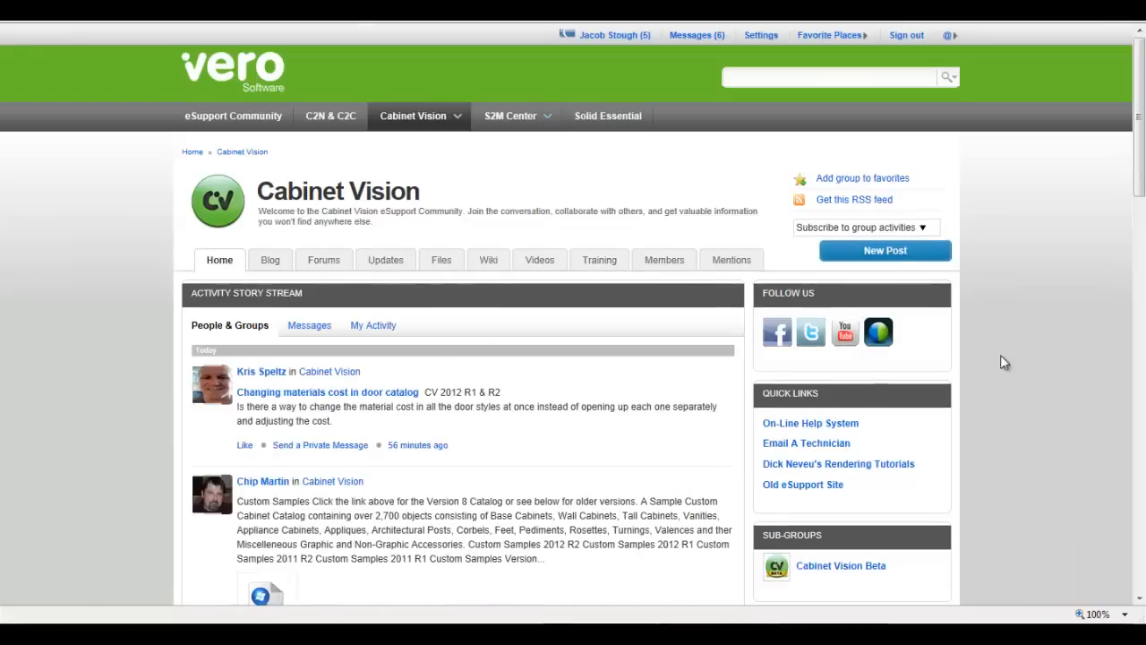
scroll(down, 3)
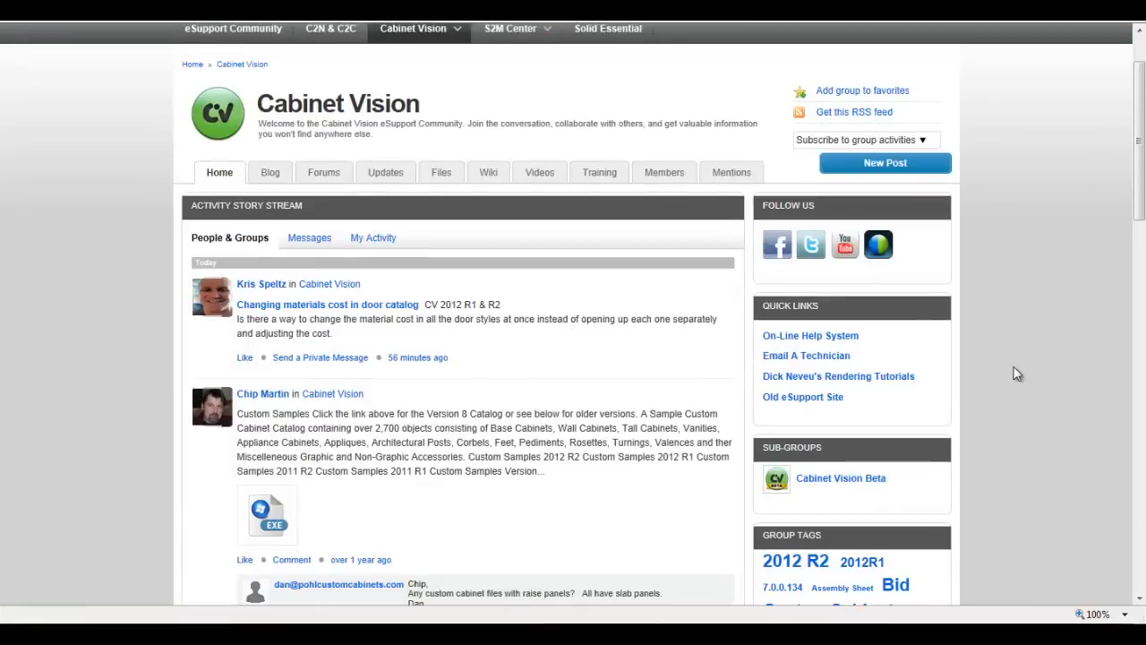
mouse_move(792, 235)
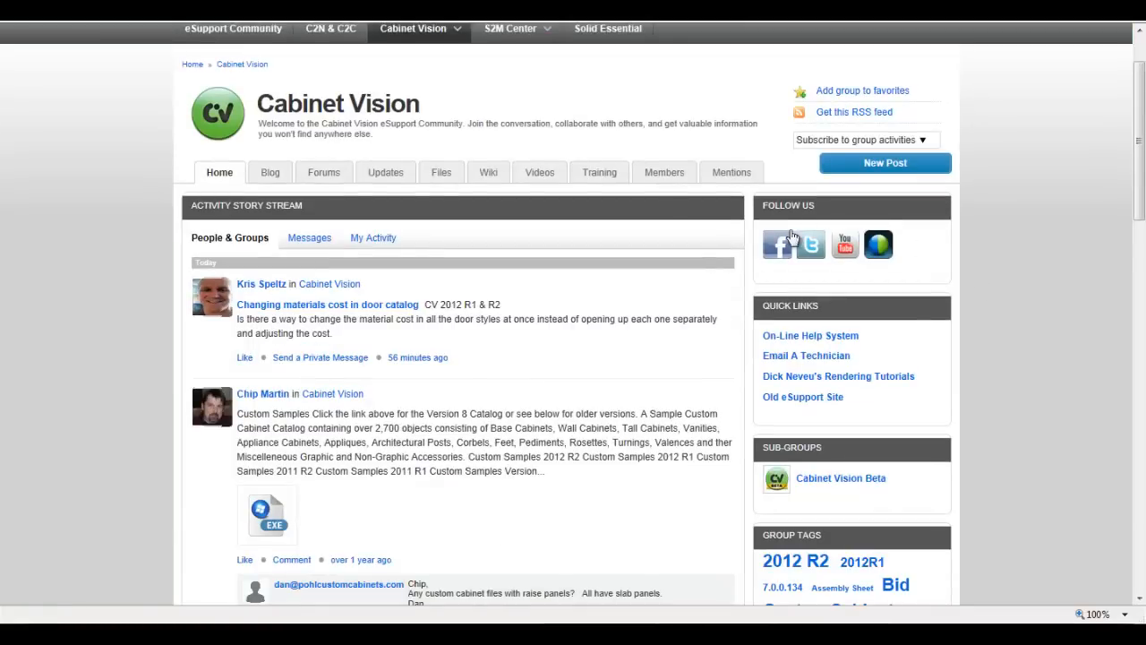
mouse_move(811, 245)
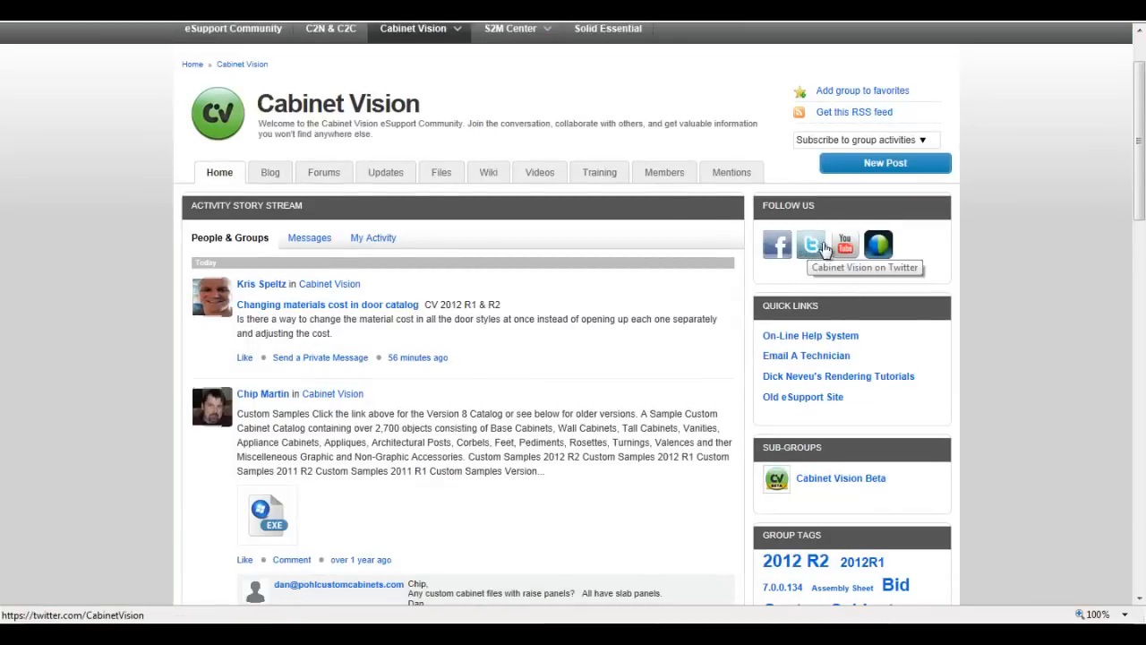
mouse_move(844, 243)
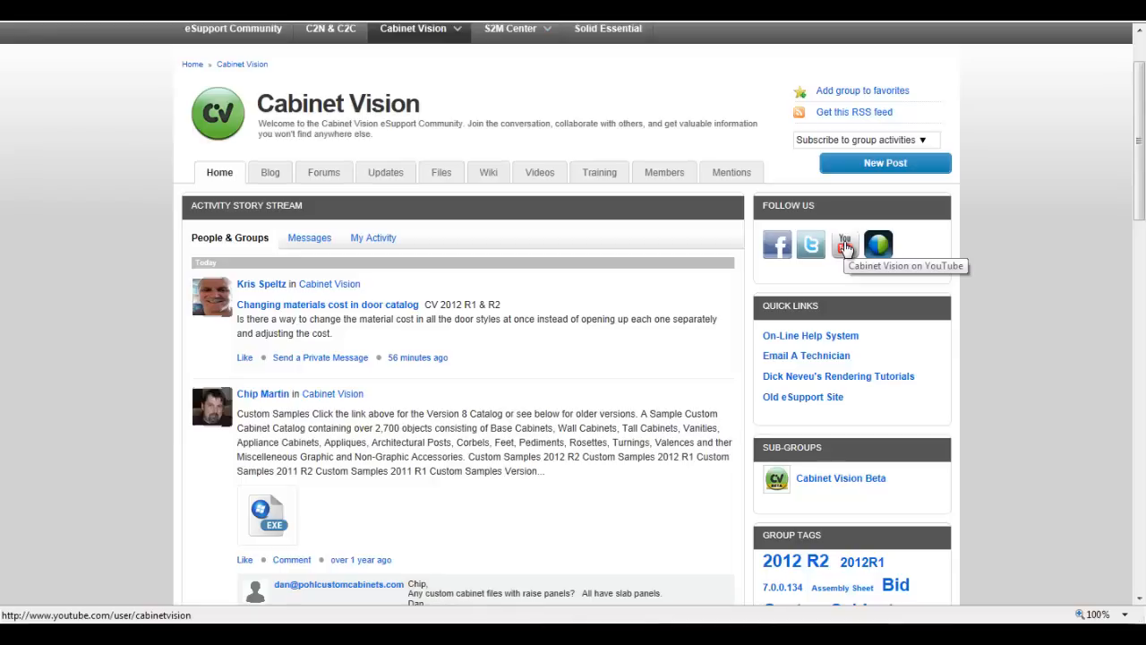
mouse_move(877, 245)
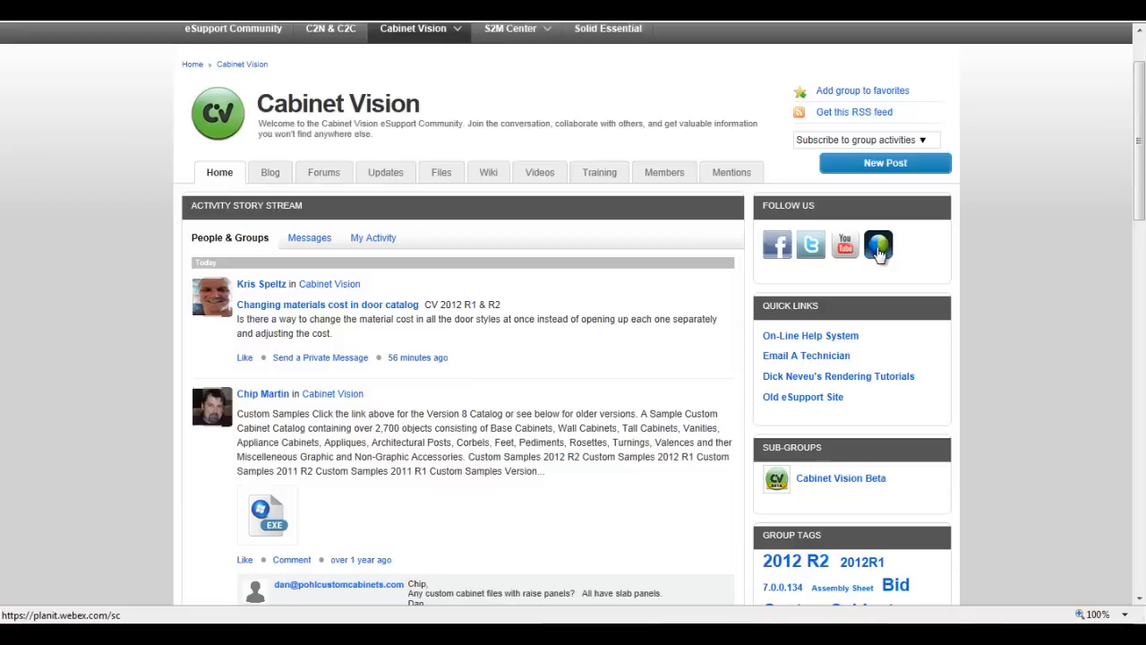
mouse_move(810, 335)
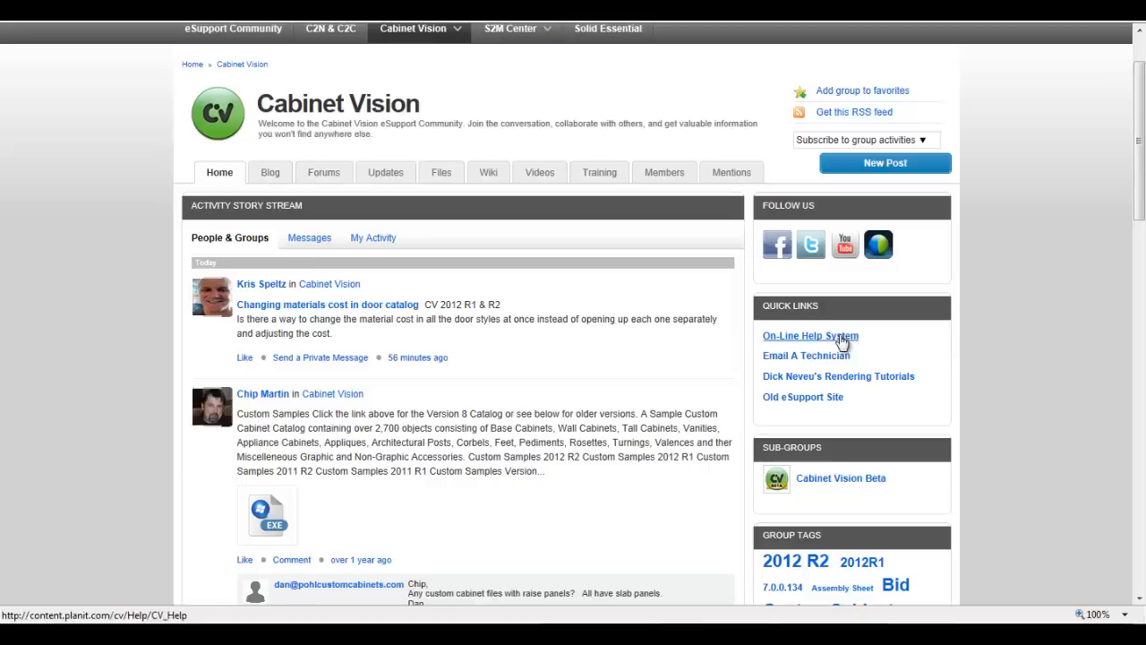
mouse_move(828, 369)
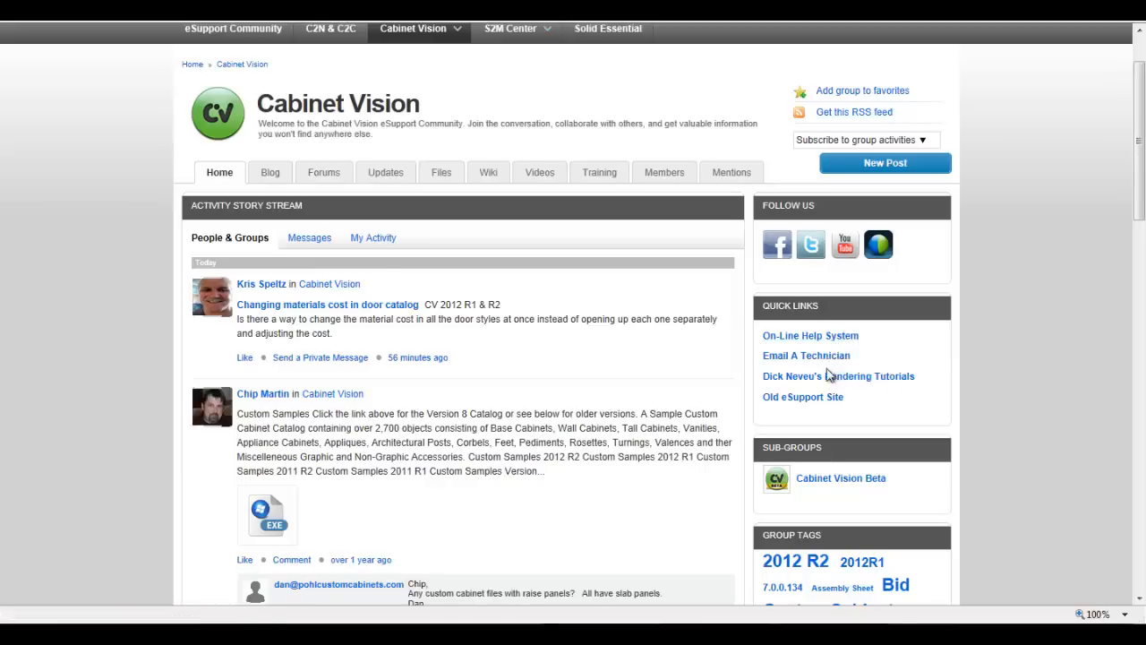
mouse_move(838, 376)
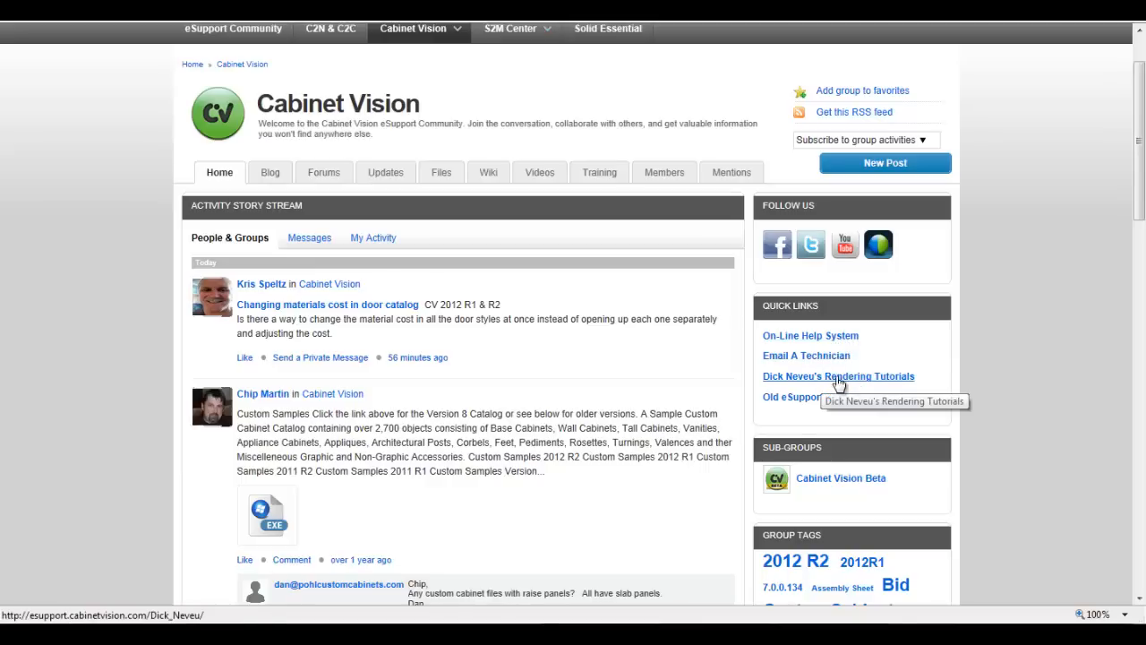
mouse_move(802, 396)
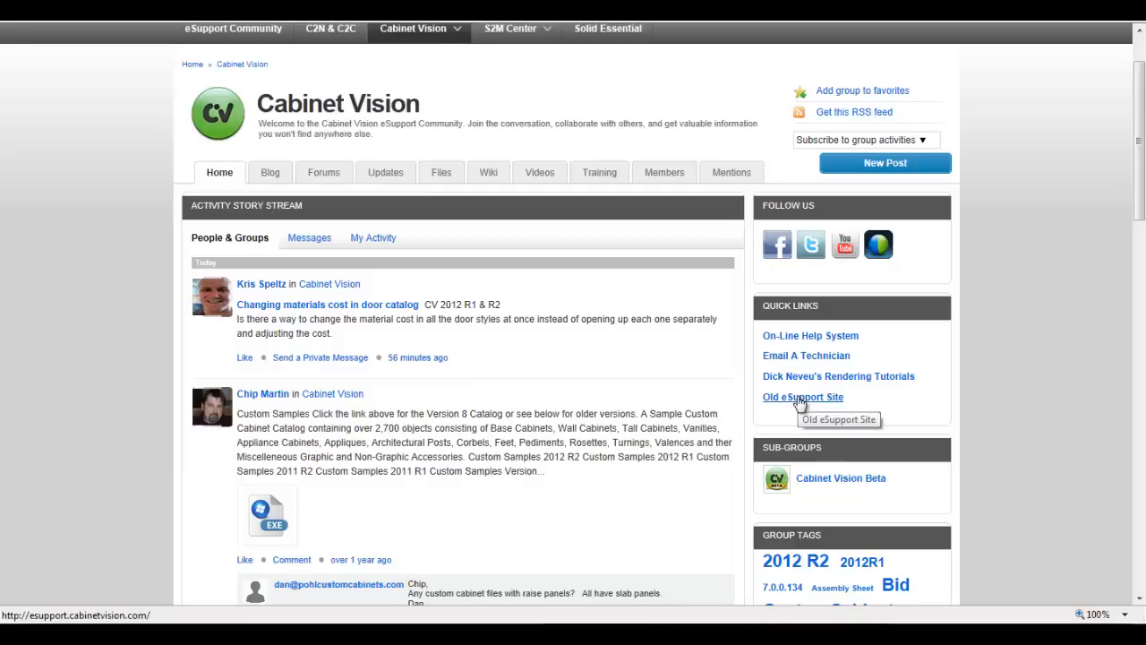
mouse_move(802, 402)
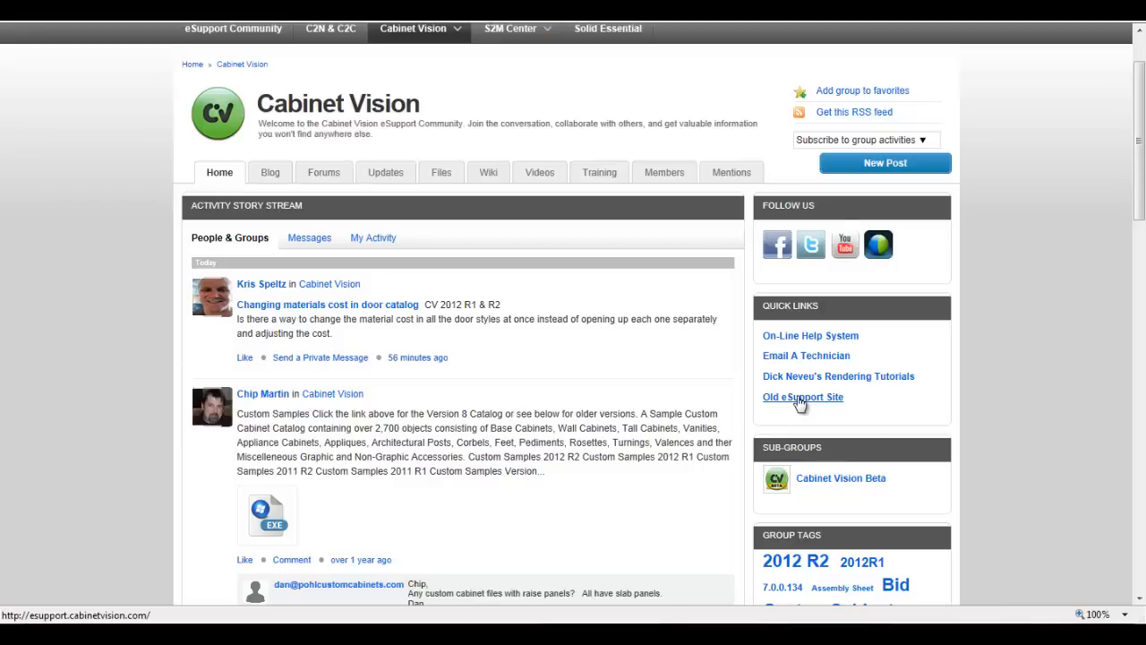
mouse_move(809, 398)
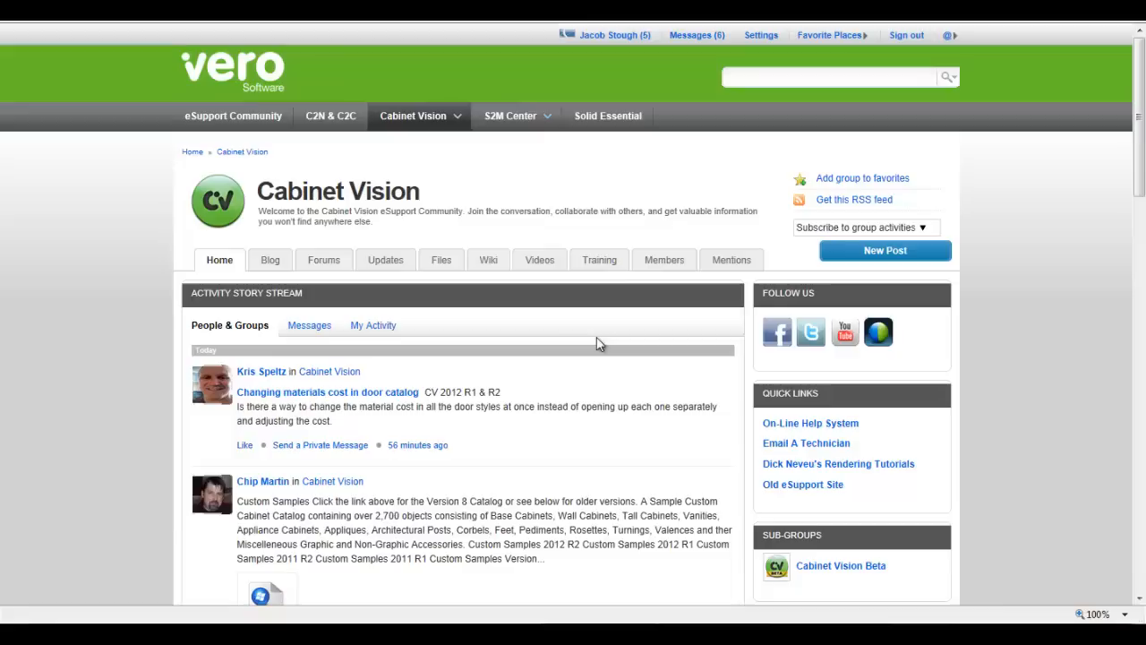
mouse_move(385, 259)
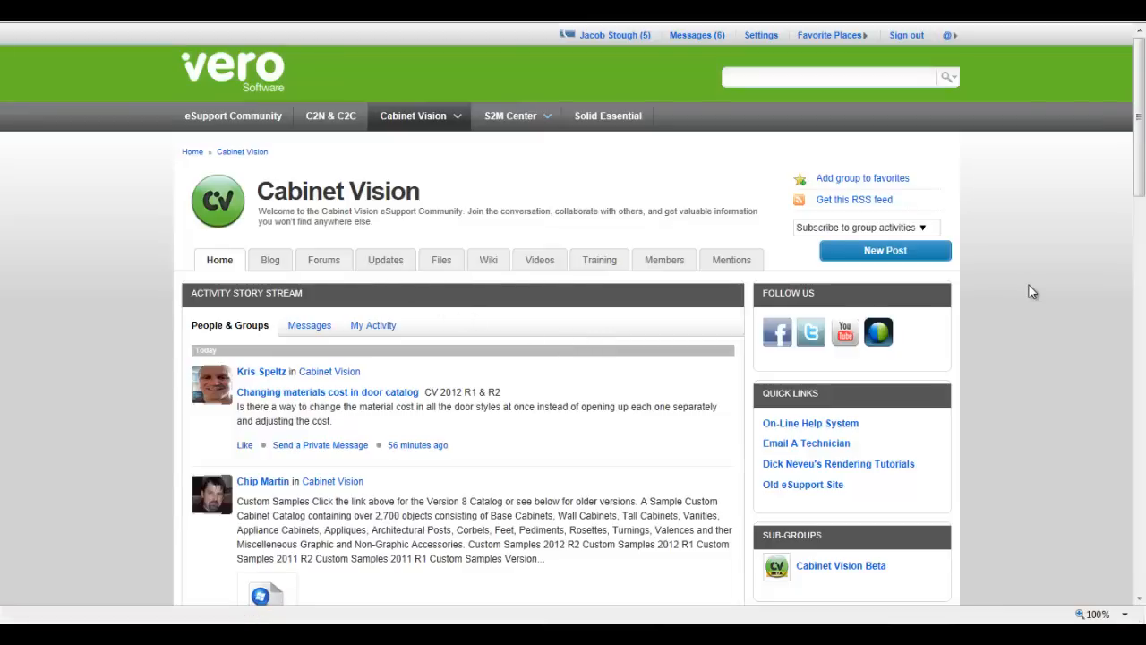
scroll(down, 3)
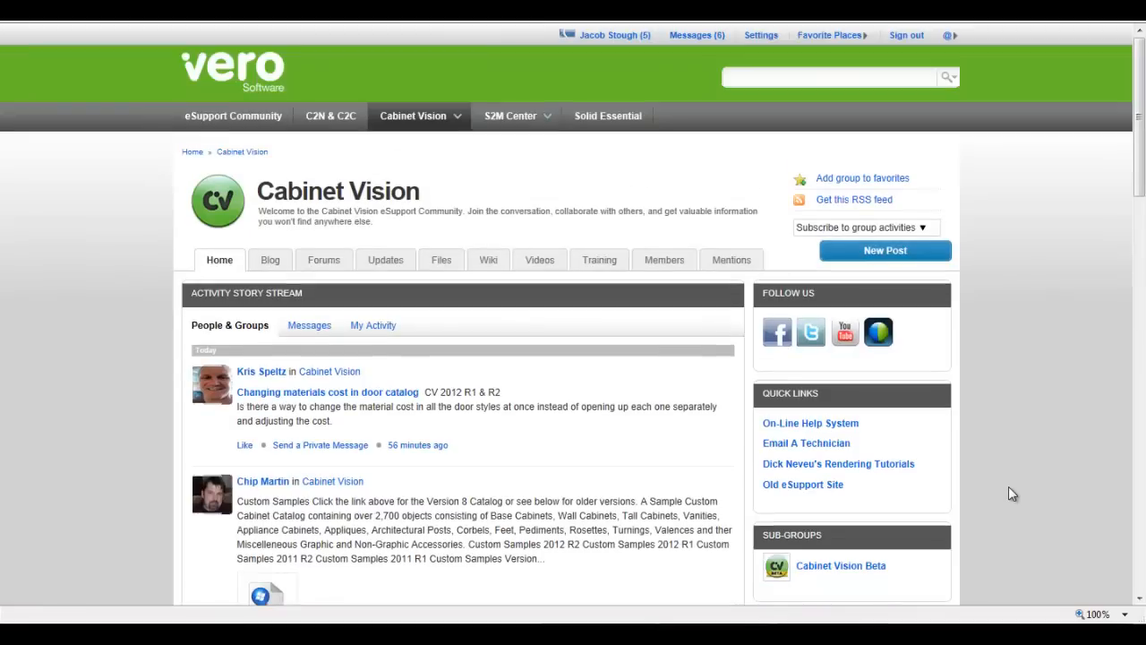
mouse_move(385, 262)
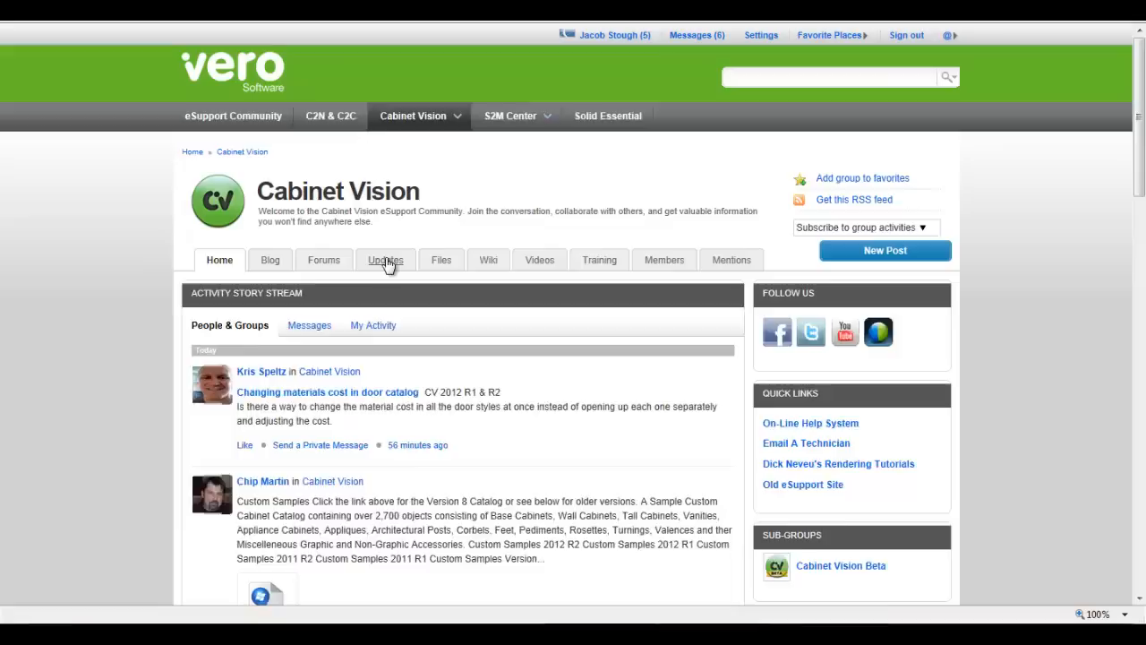
- Open the Cabinet Vision Updates page and scroll through the CV Solid versions
click(385, 259)
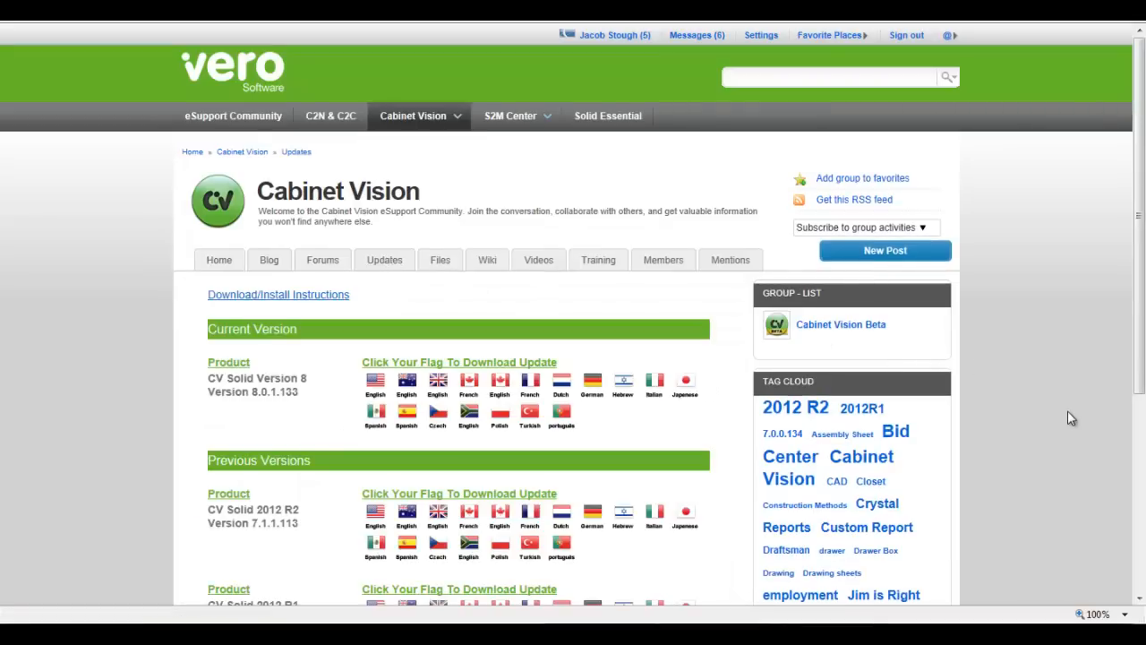
scroll(down, 3)
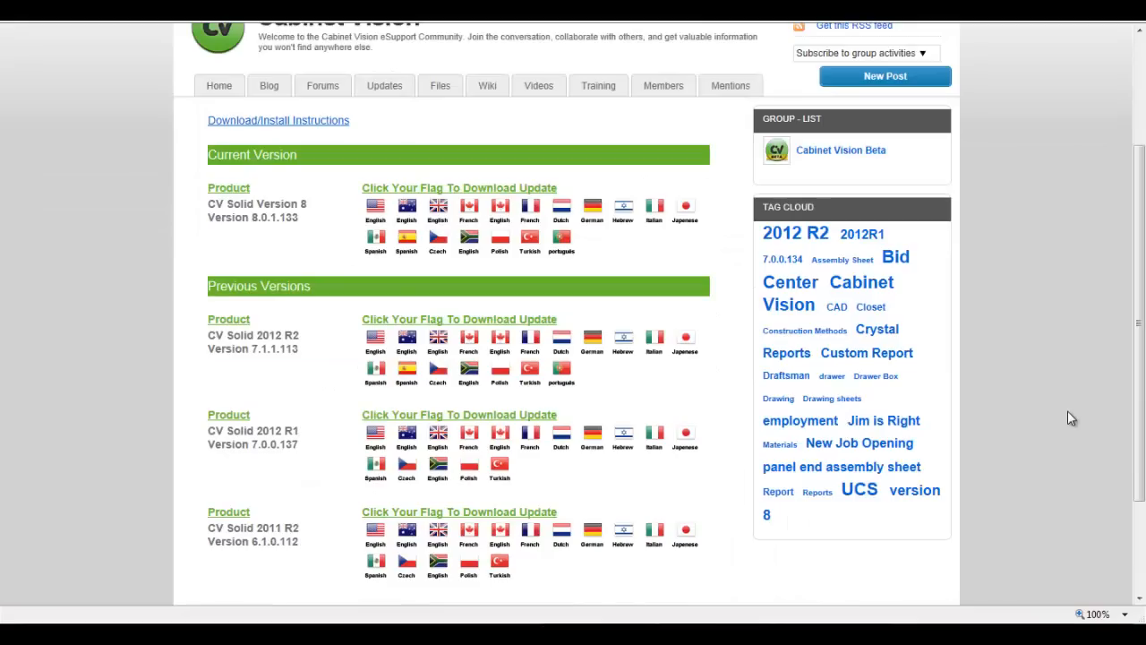
mouse_move(1003, 410)
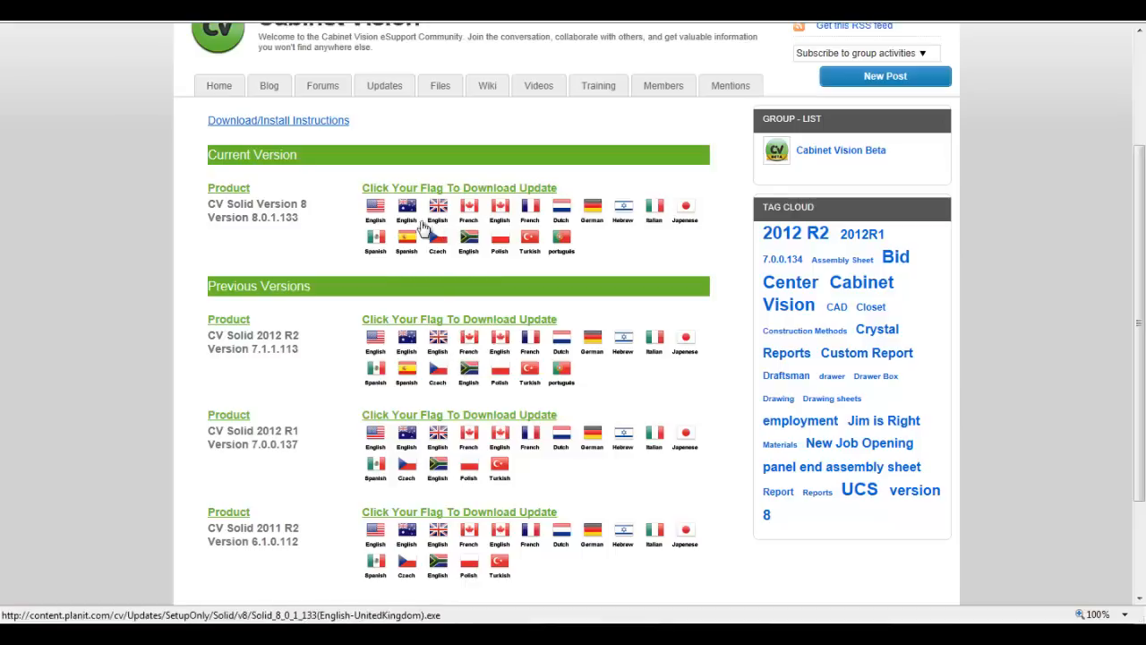
mouse_move(304, 224)
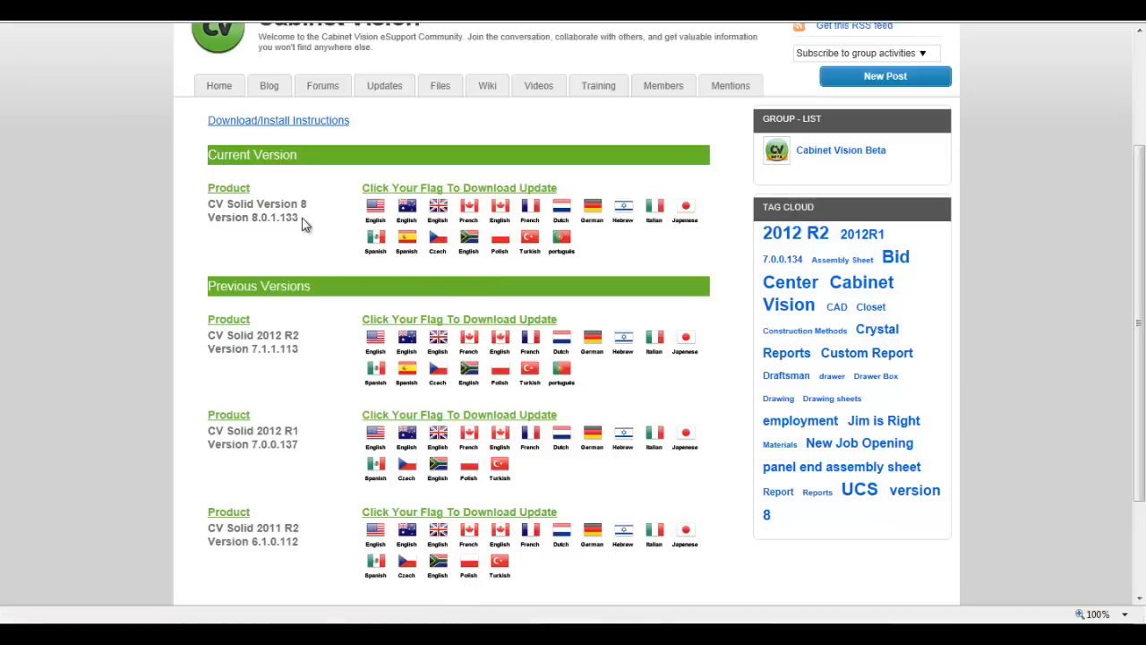
mouse_move(311, 466)
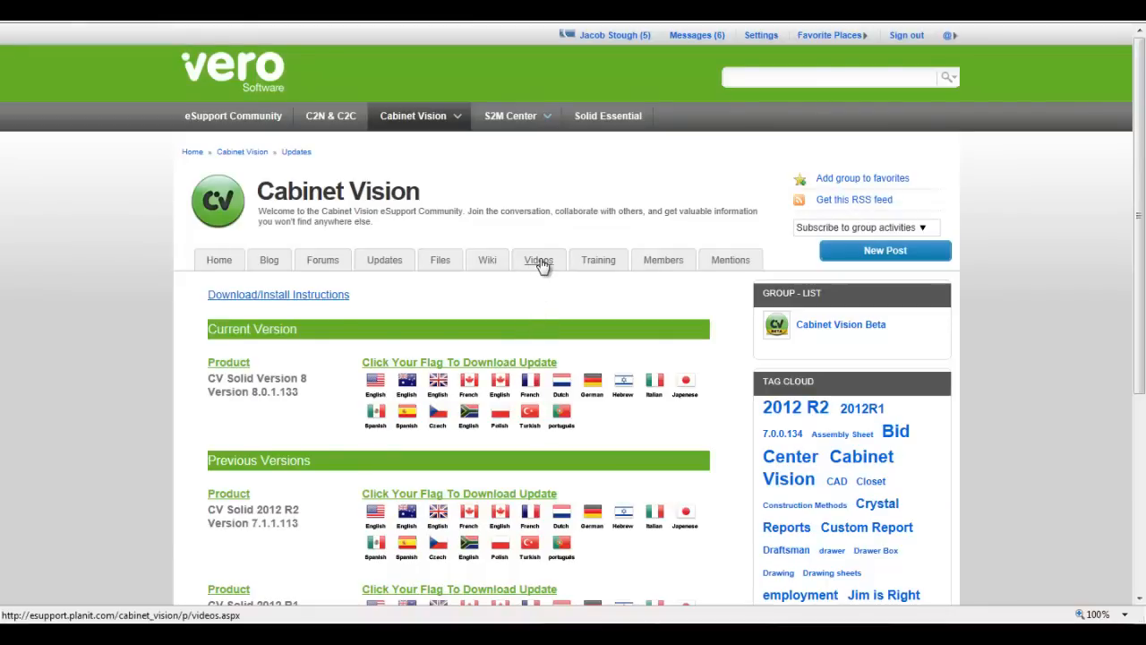
click(539, 260)
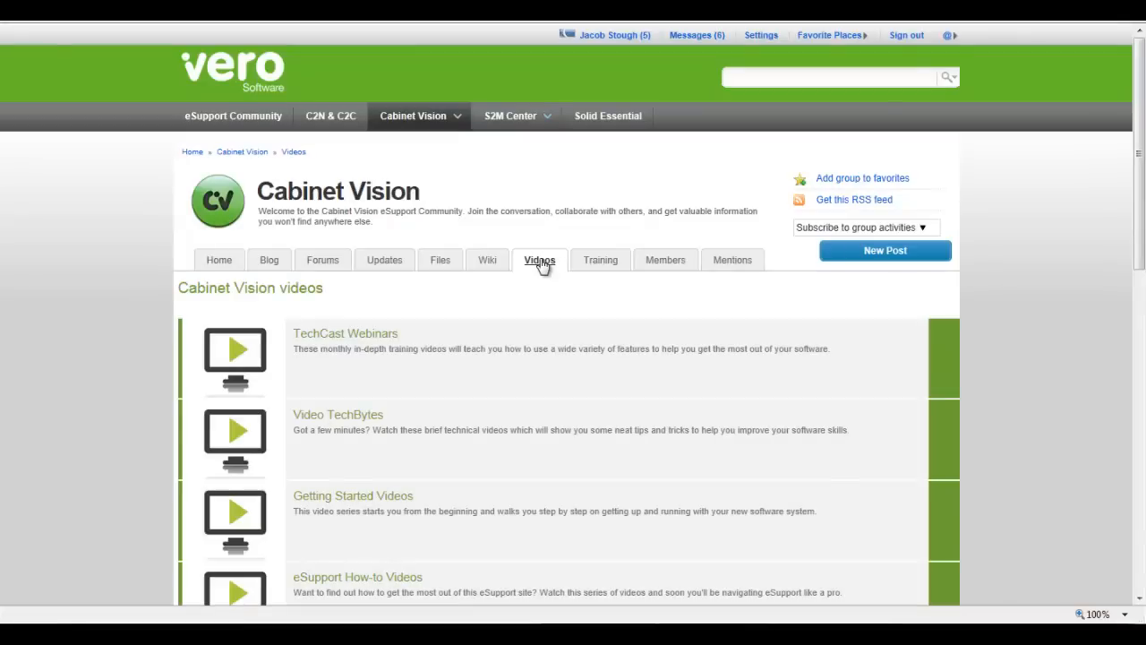
scroll(down, 3)
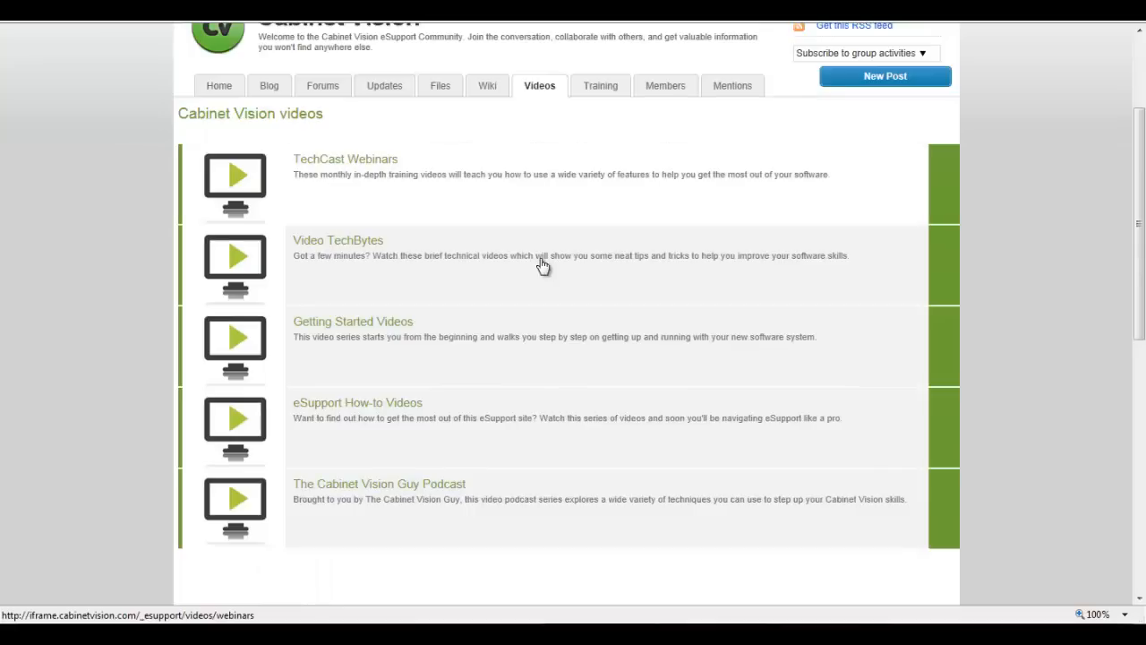
mouse_move(529, 297)
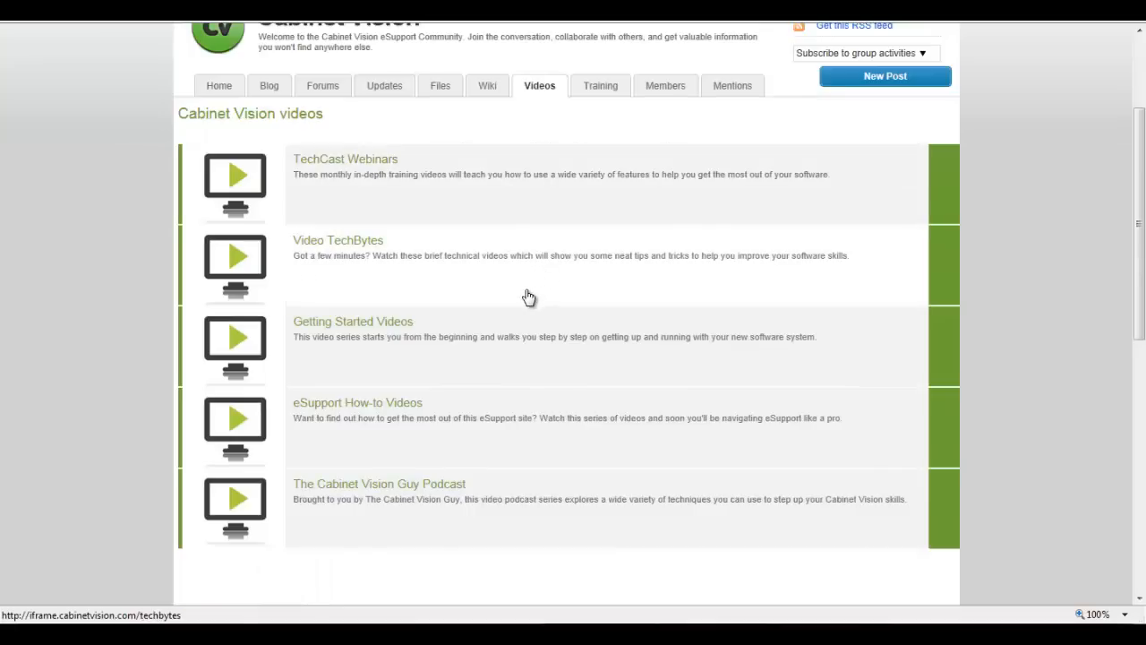
mouse_move(376, 166)
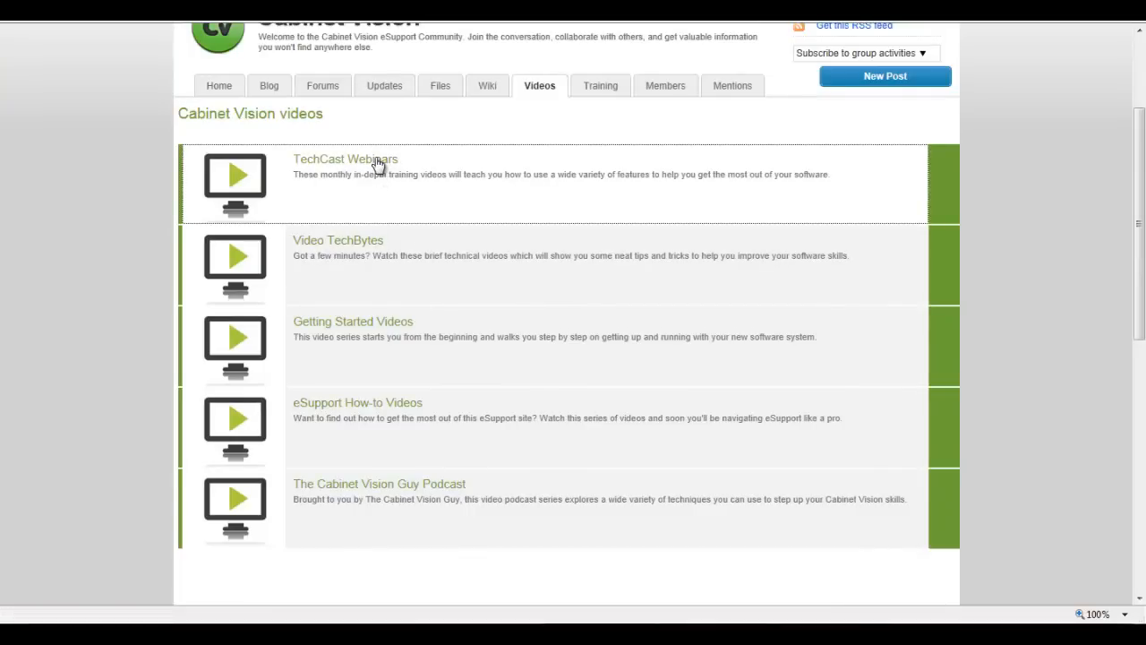
click(345, 159)
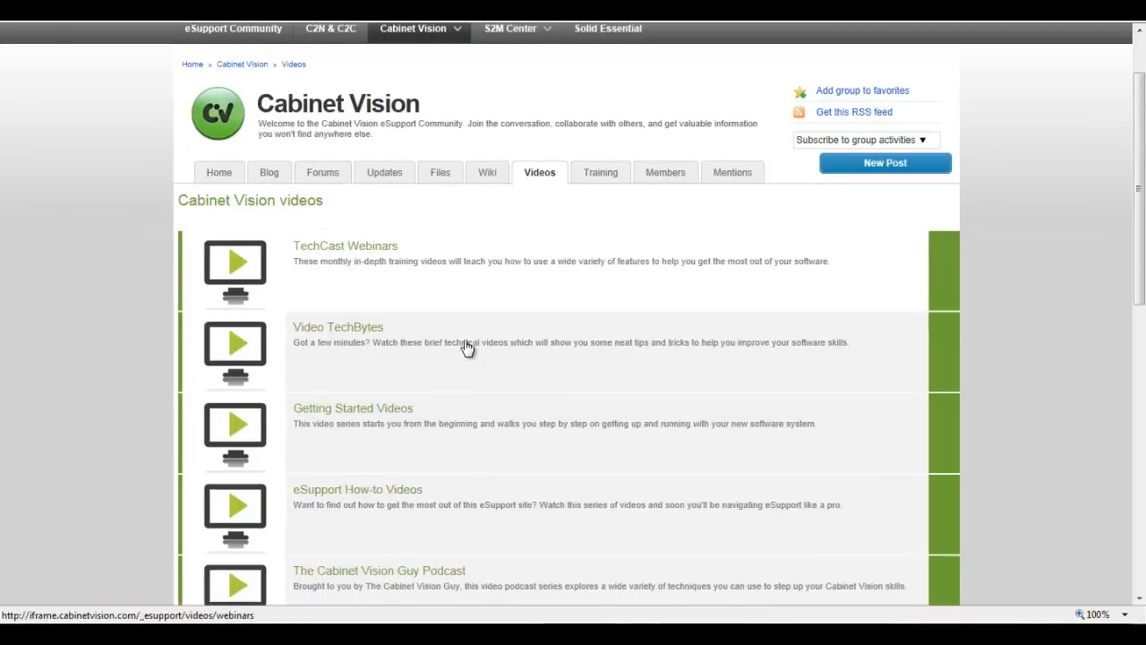
scroll(down, 3)
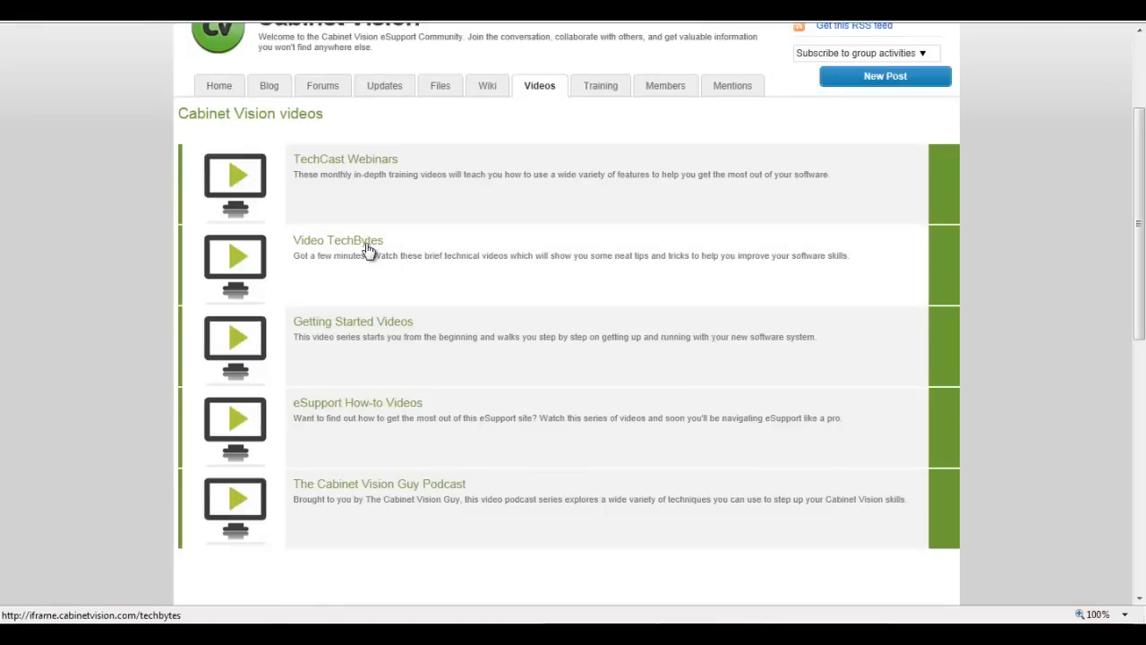
mouse_move(352, 248)
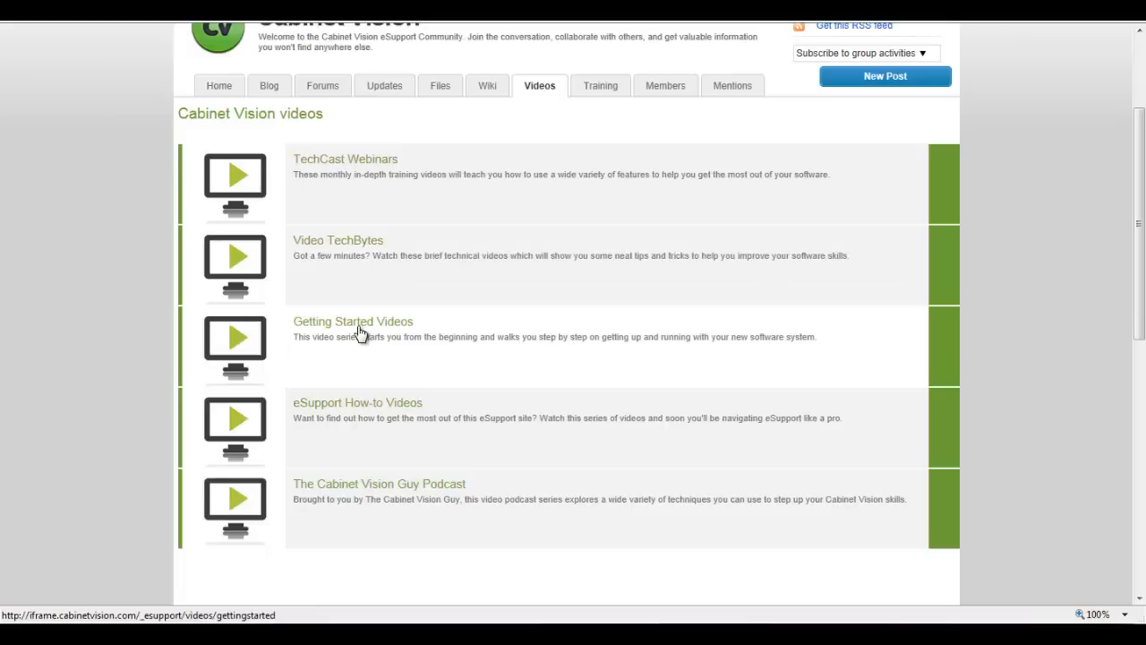
mouse_move(367, 331)
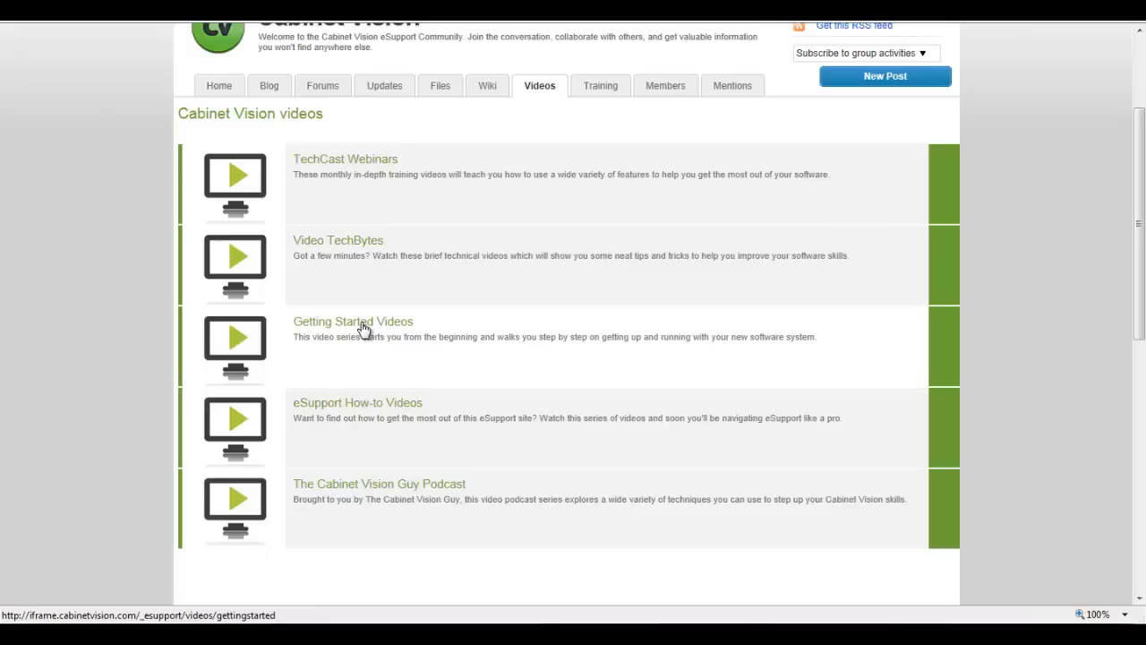
mouse_move(358, 403)
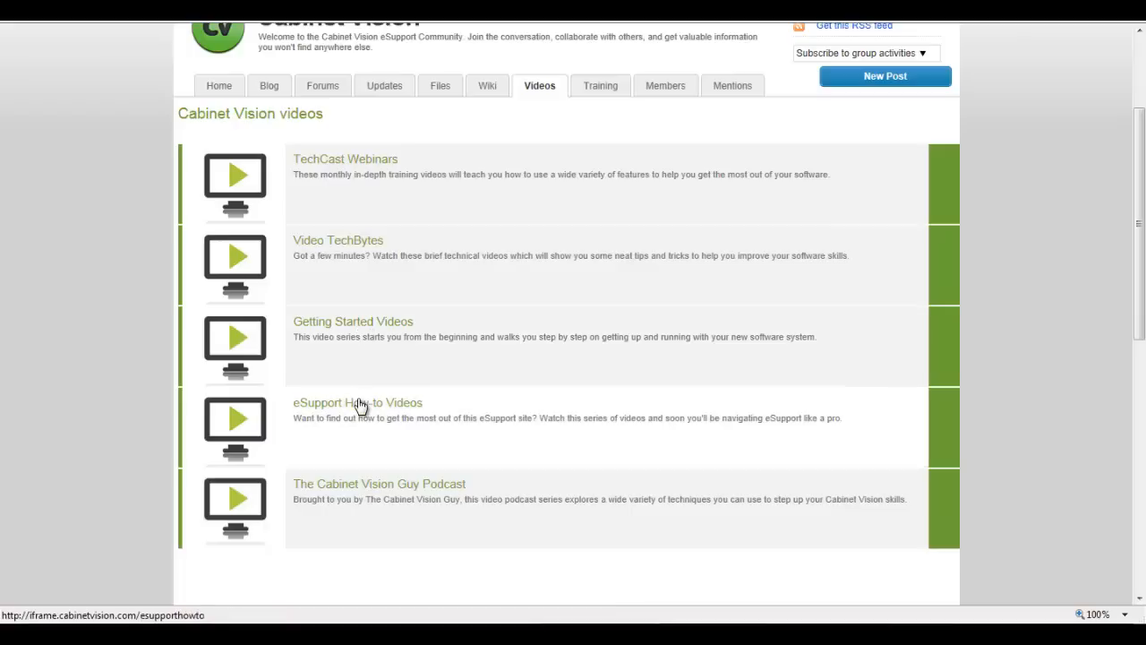
mouse_move(347, 408)
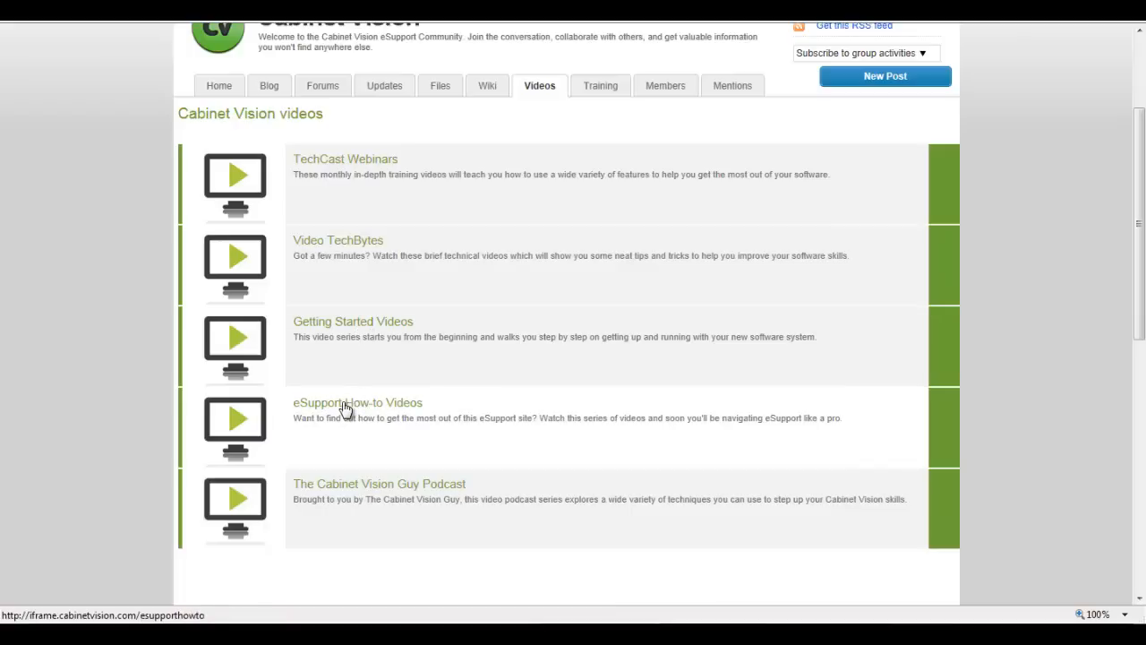
mouse_move(356, 494)
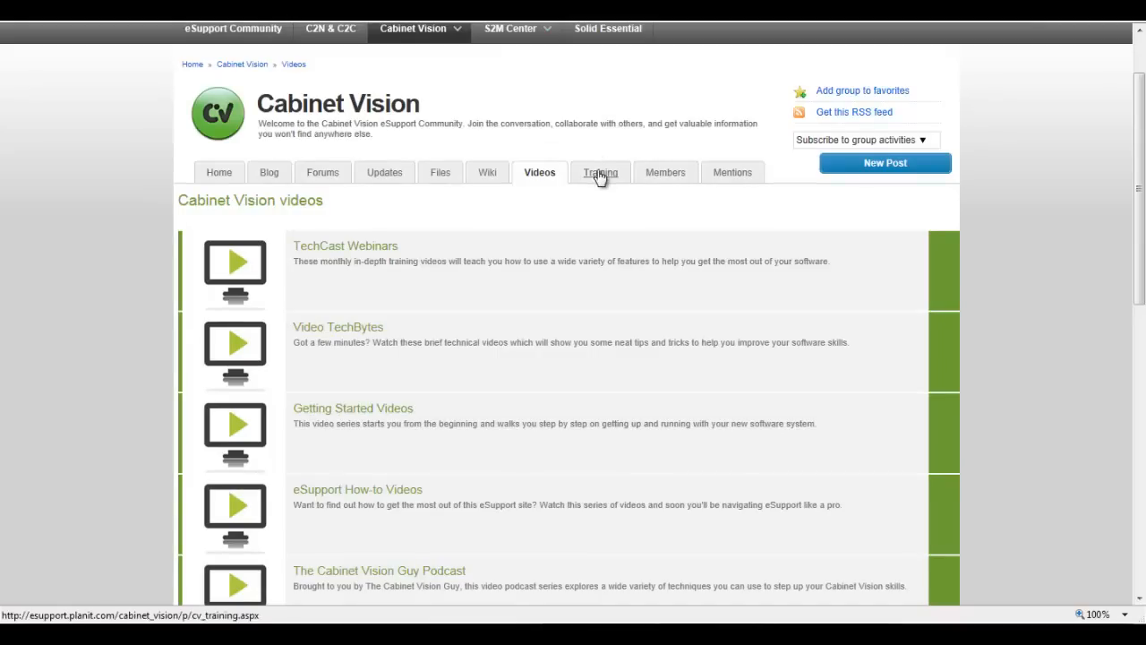
- Open Training, choose United States, and browse classroom, online, onsite and virtual options
click(599, 172)
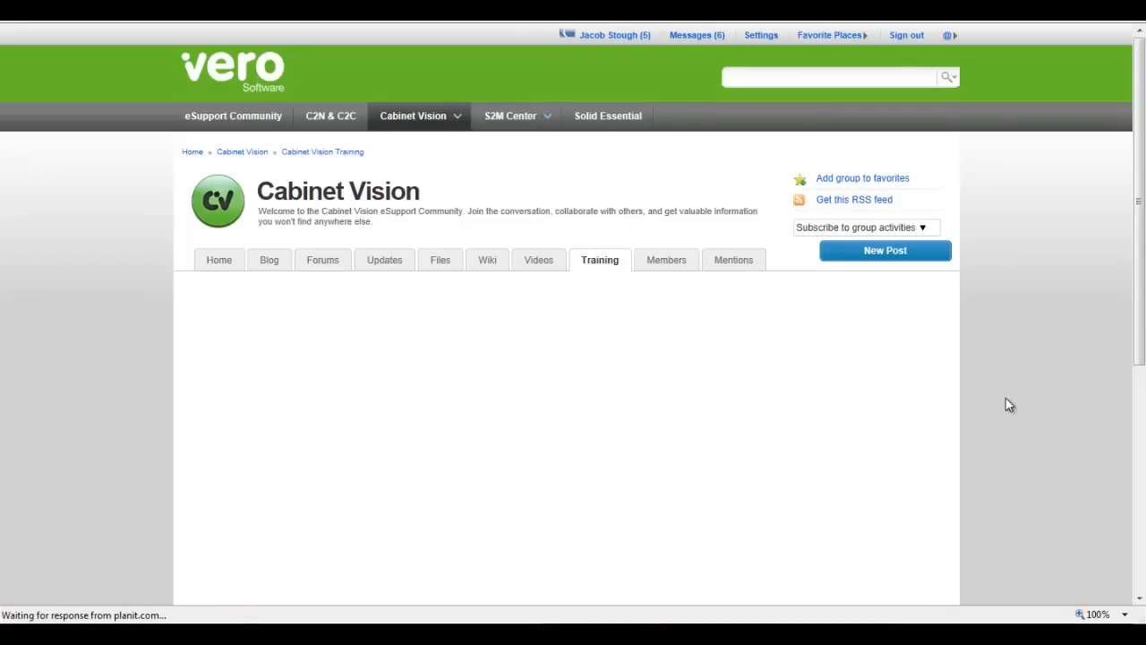
click(599, 260)
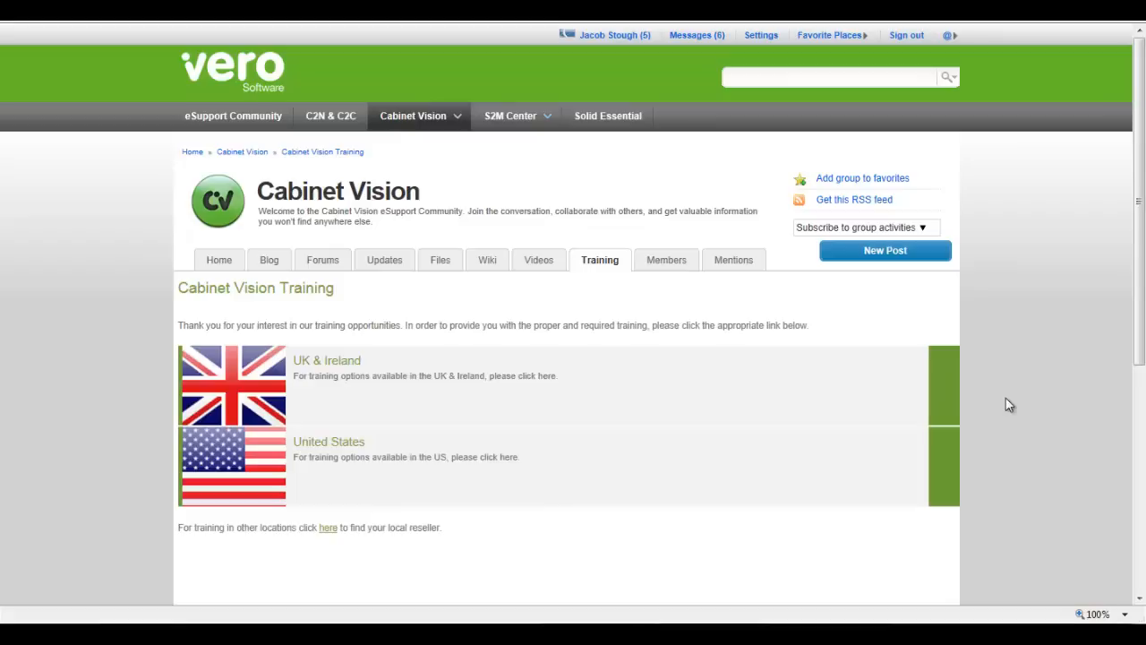
mouse_move(390, 391)
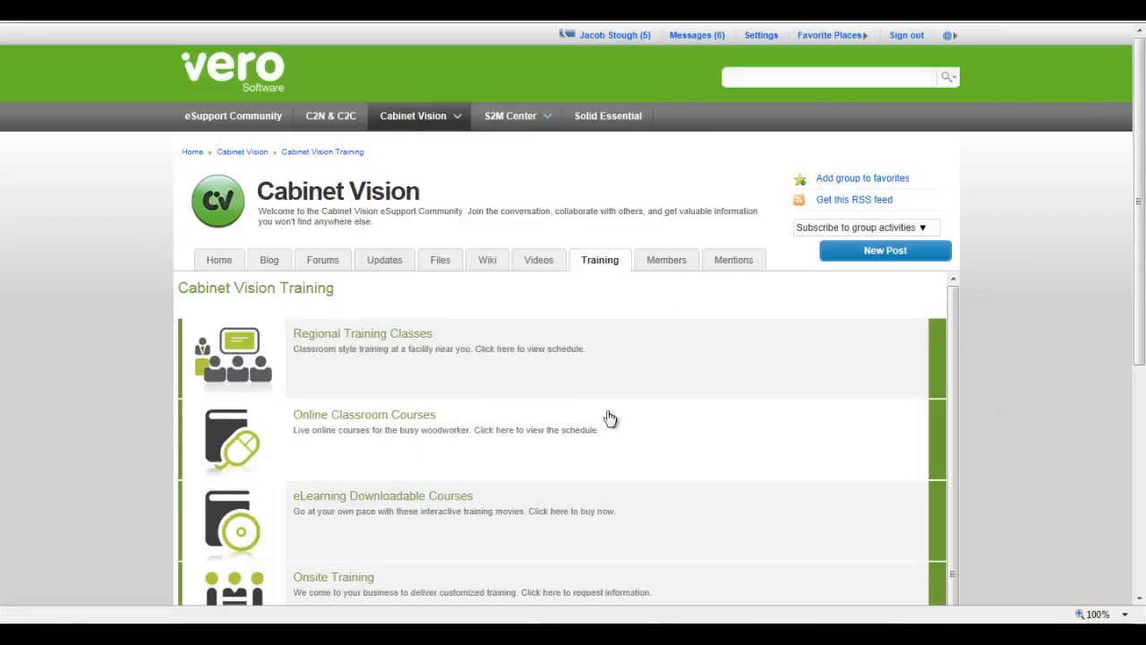
scroll(down, 3)
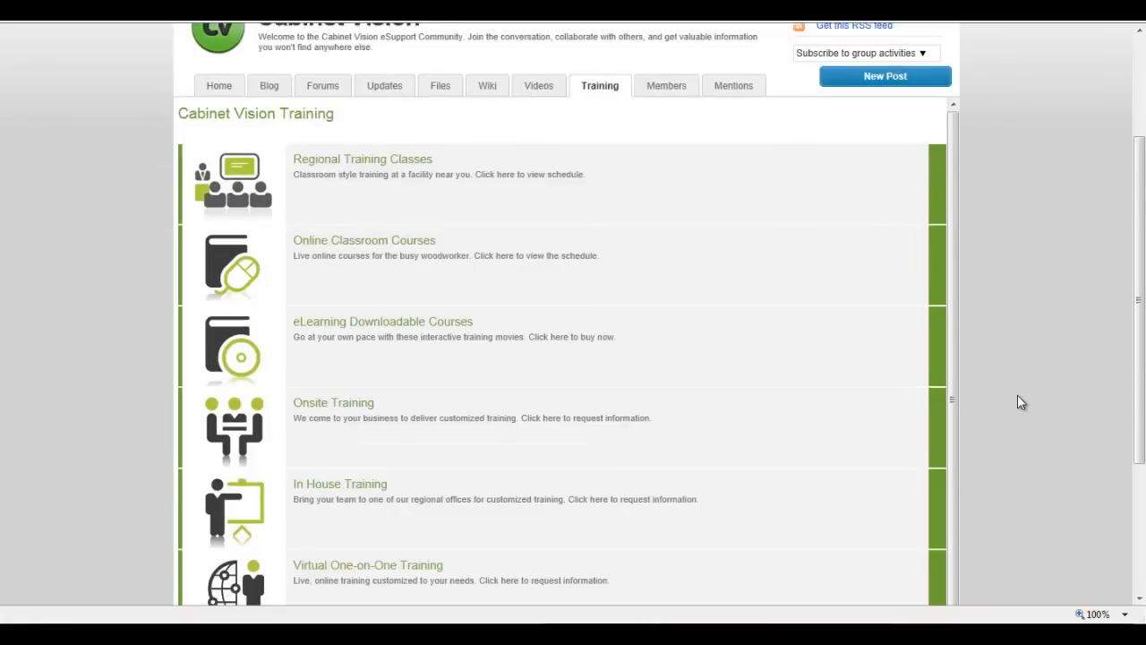
mouse_move(555, 174)
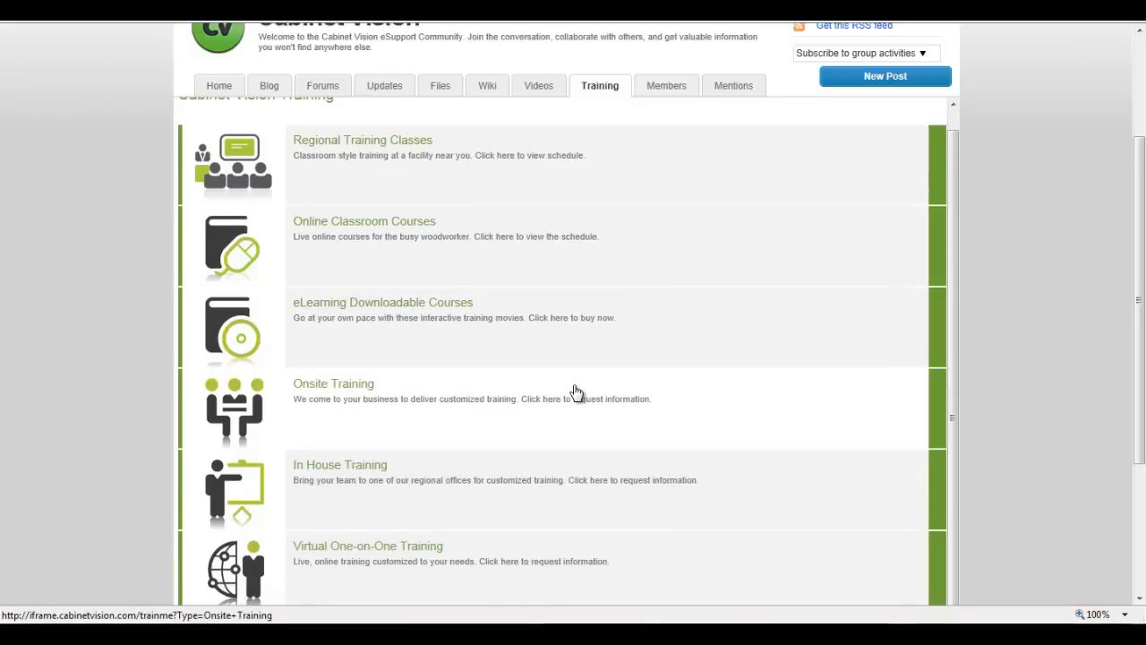
mouse_move(794, 381)
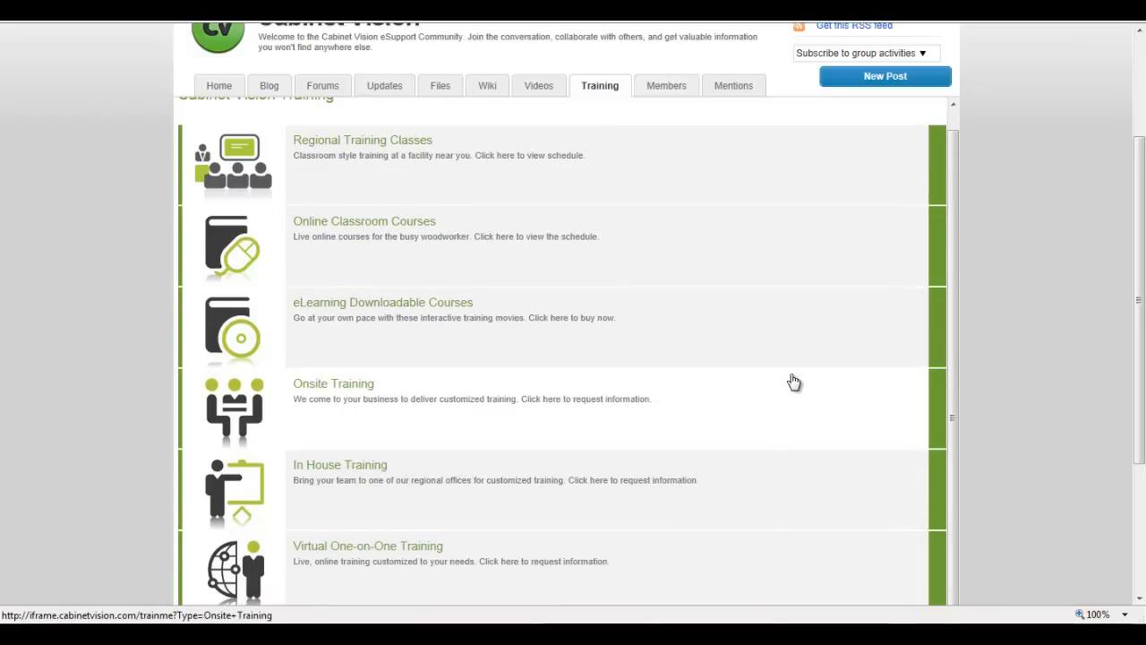
scroll(down, 3)
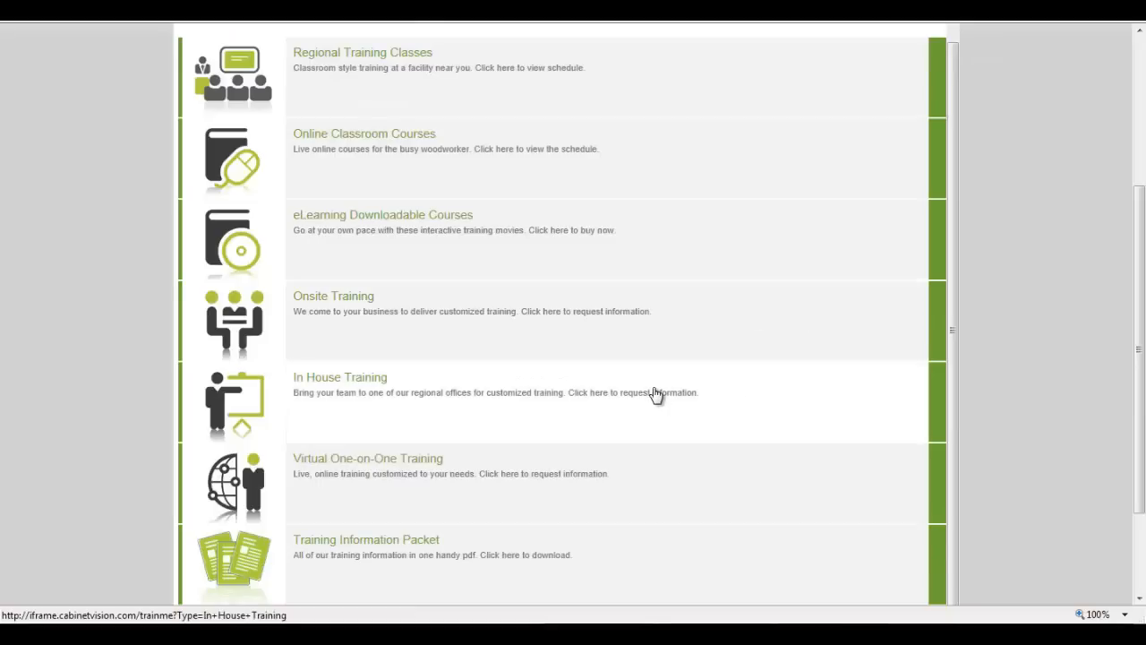
scroll(down, 3)
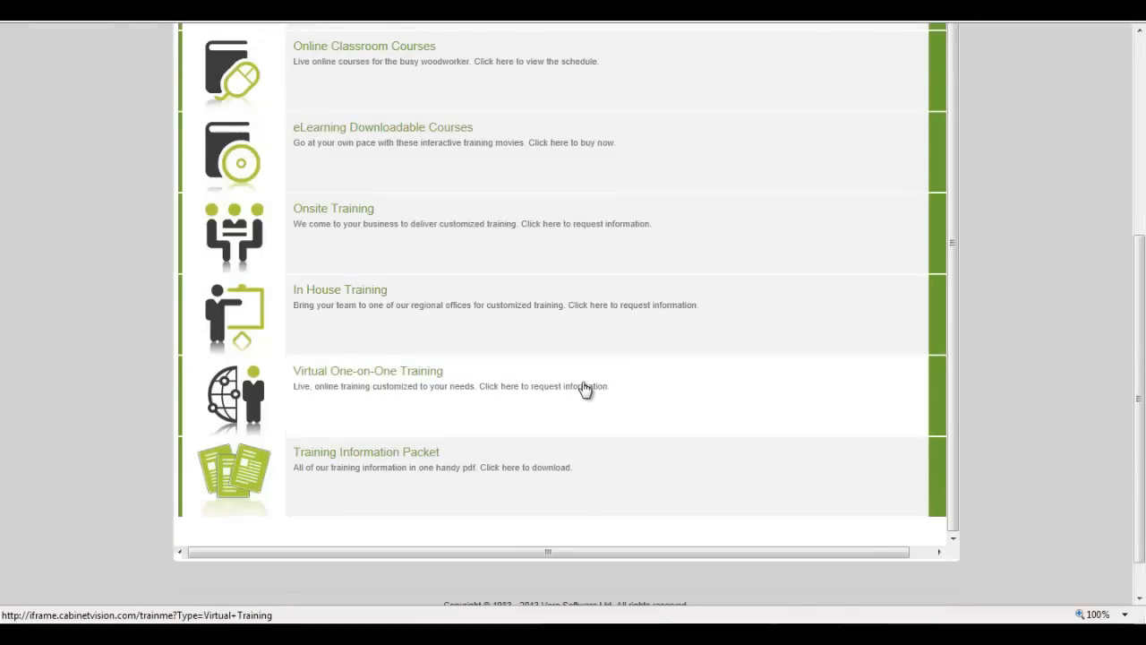
mouse_move(508, 410)
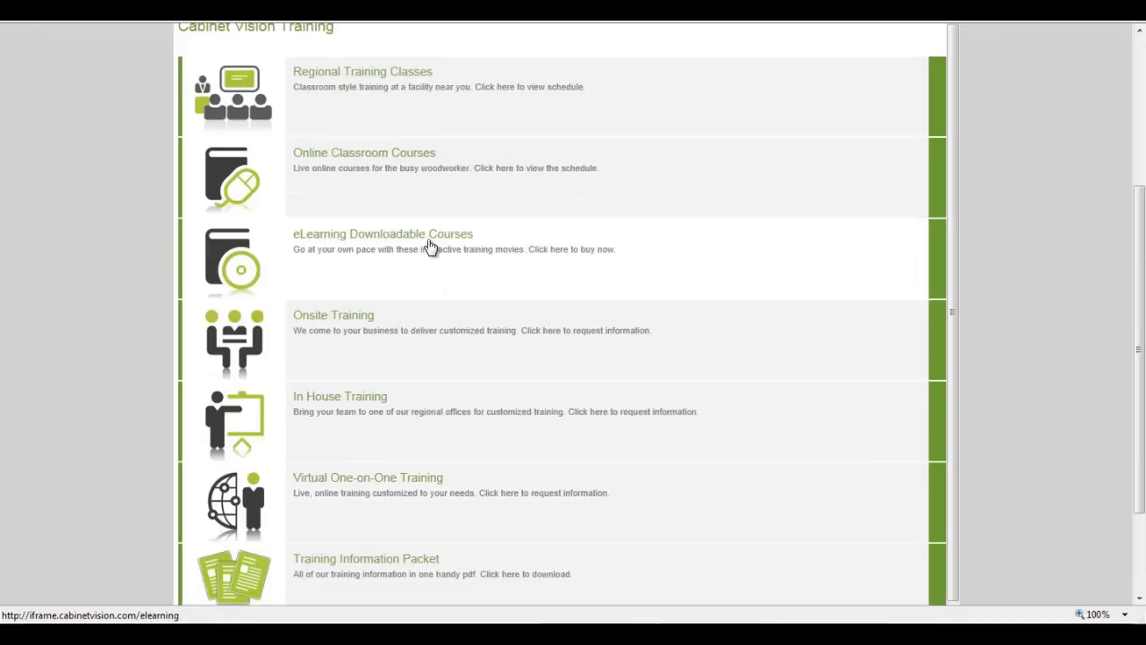
- Browse the eLearning Downloadable Courses list, then return to the Cabinet Vision Home tab
click(382, 234)
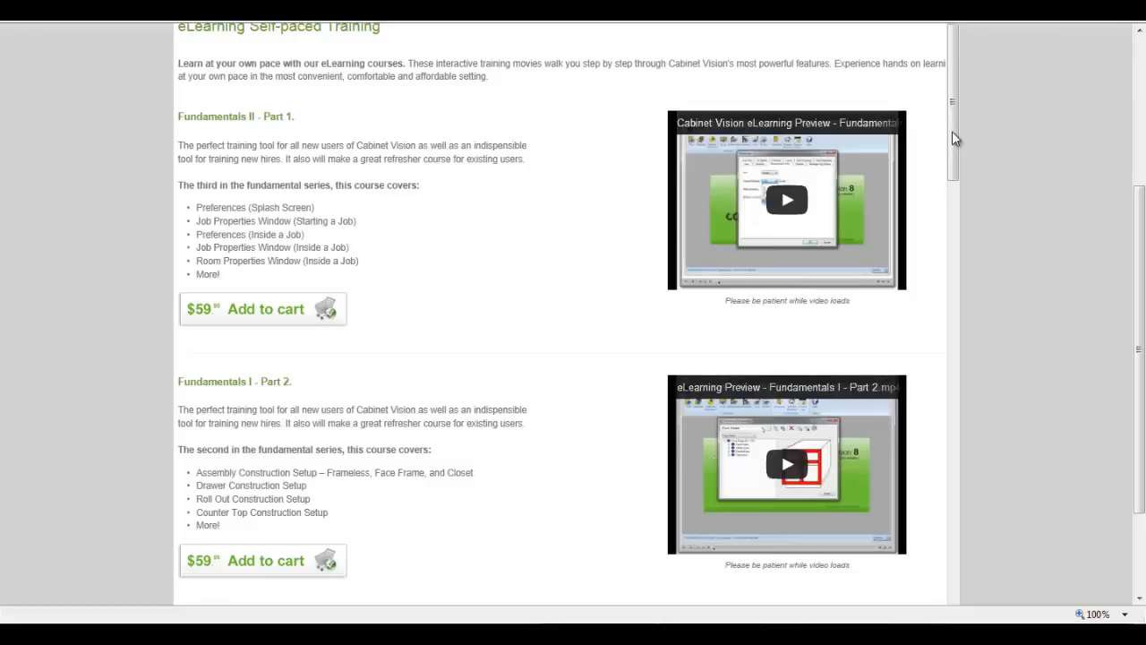
scroll(down, 3)
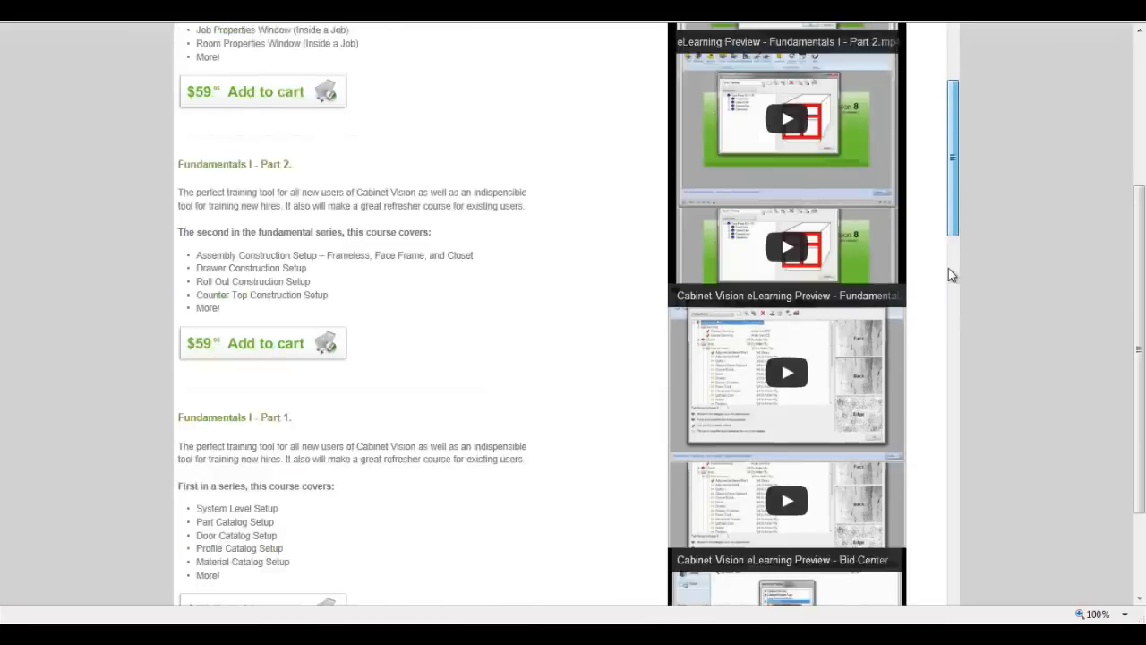
scroll(down, 3)
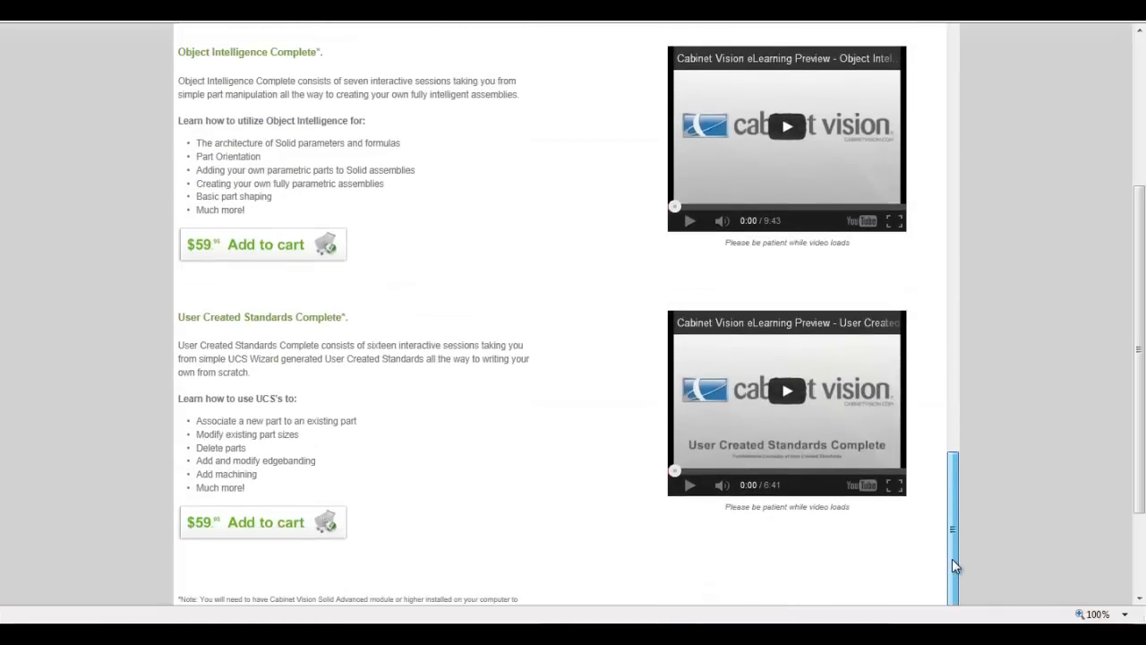
scroll(down, 3)
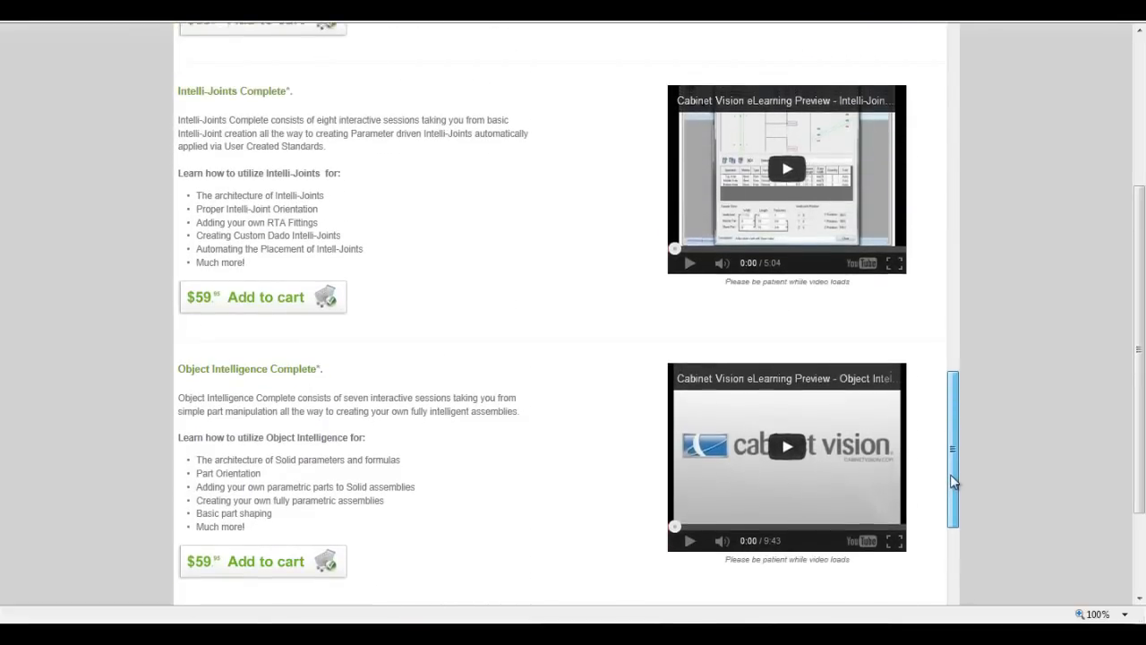
scroll(up, 3)
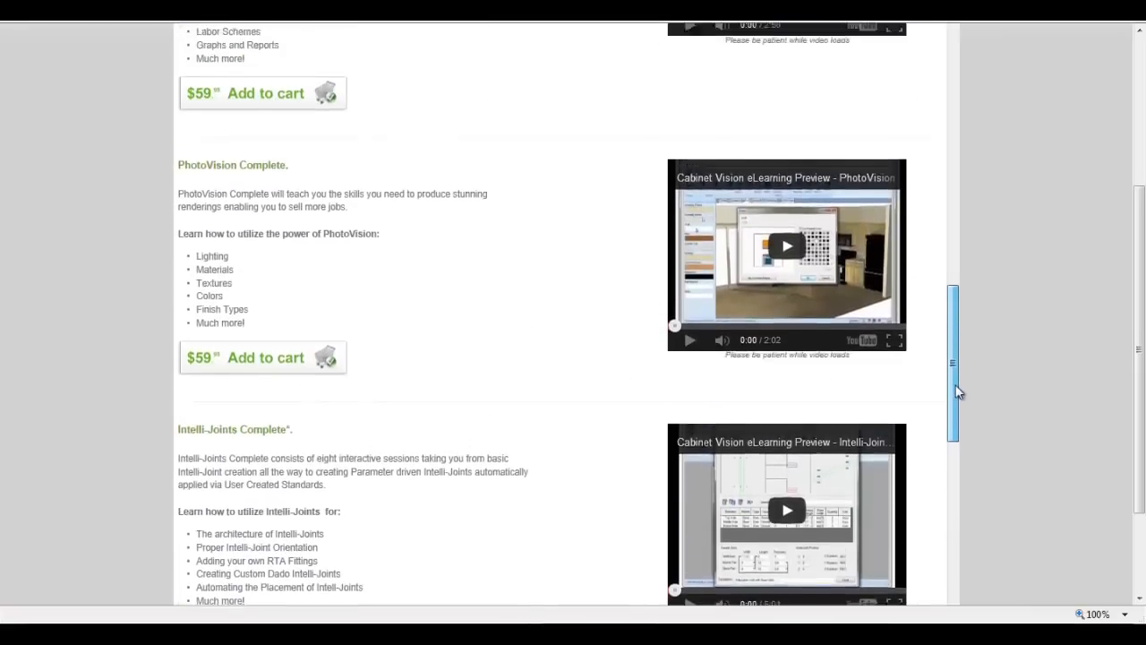
scroll(down, 3)
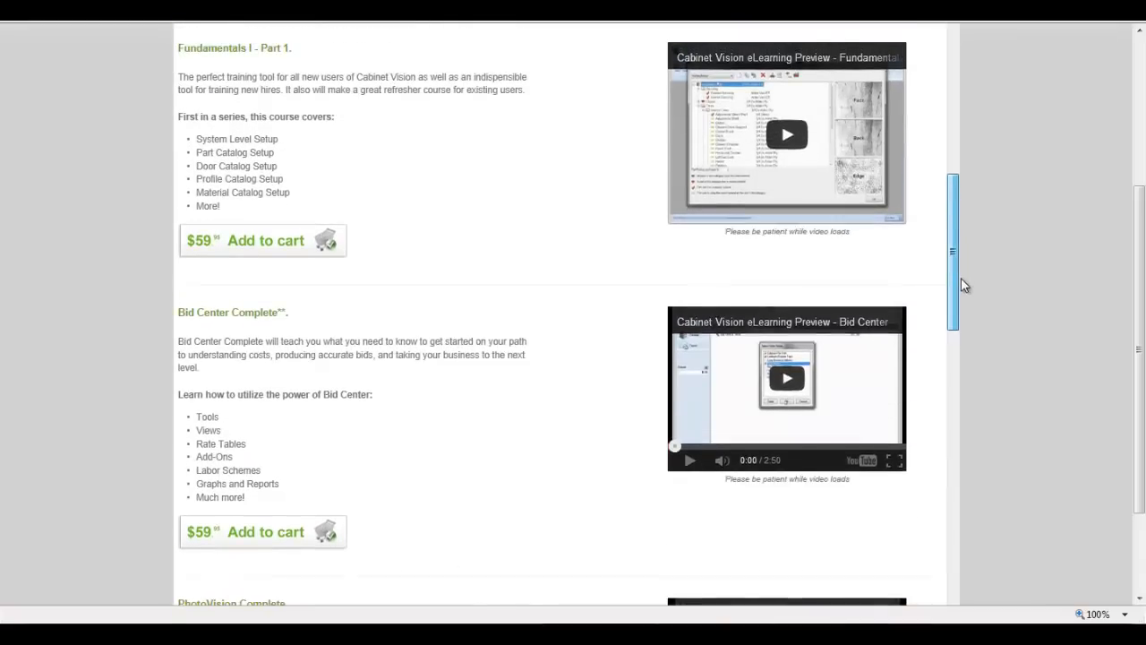
scroll(down, 3)
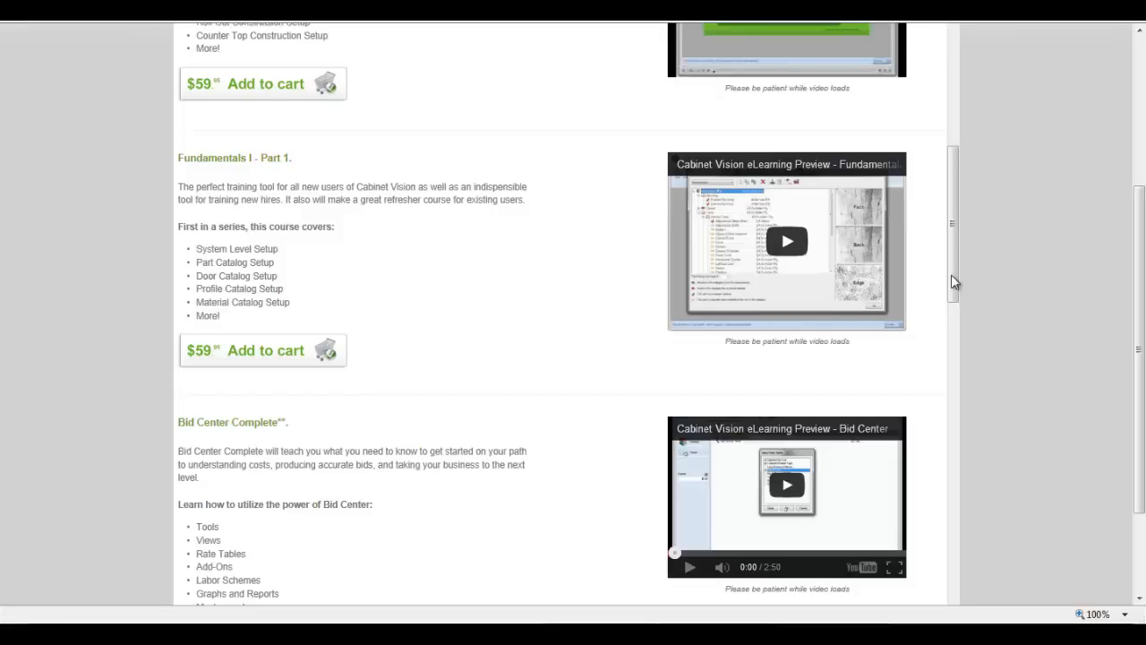
scroll(down, 3)
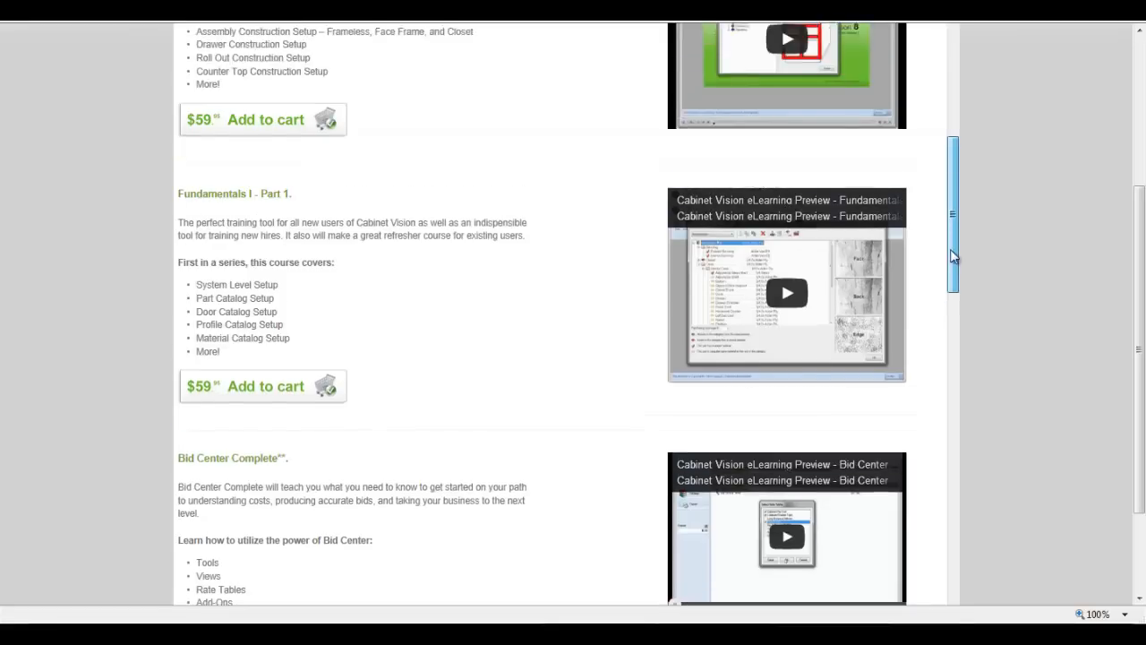
scroll(up, 3)
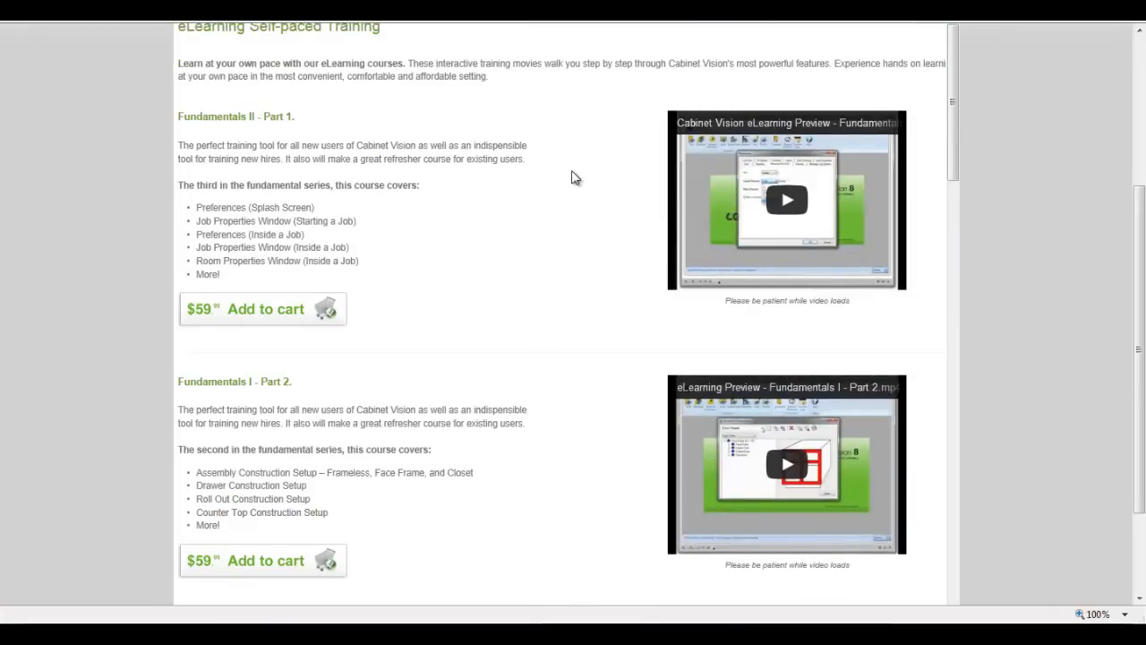
scroll(up, 3)
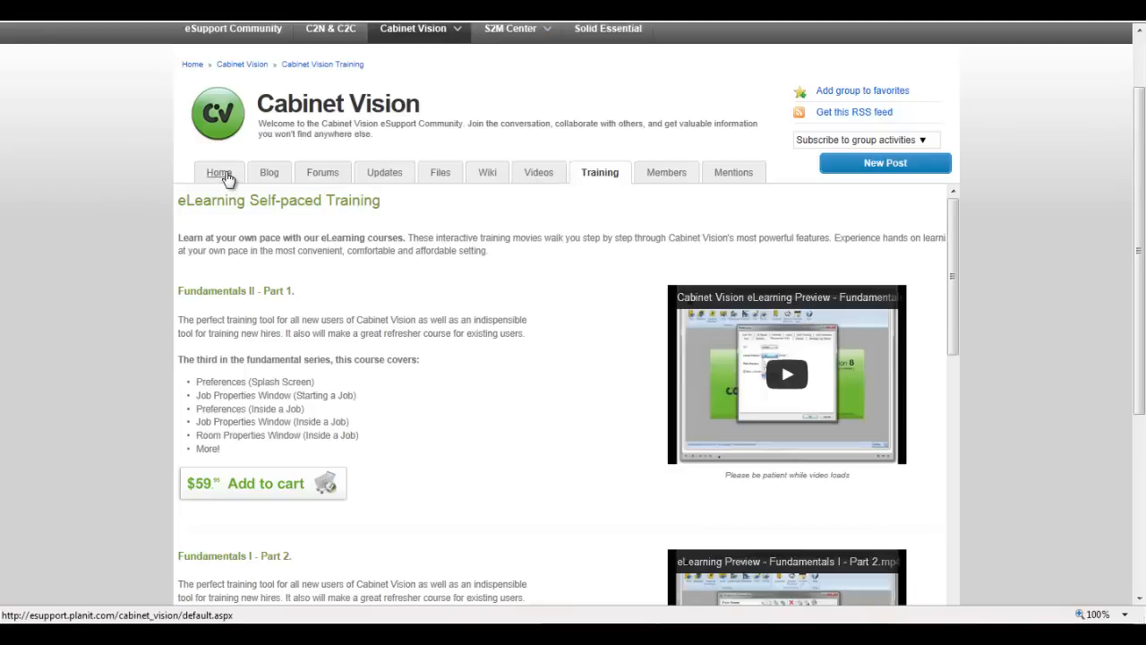
click(220, 172)
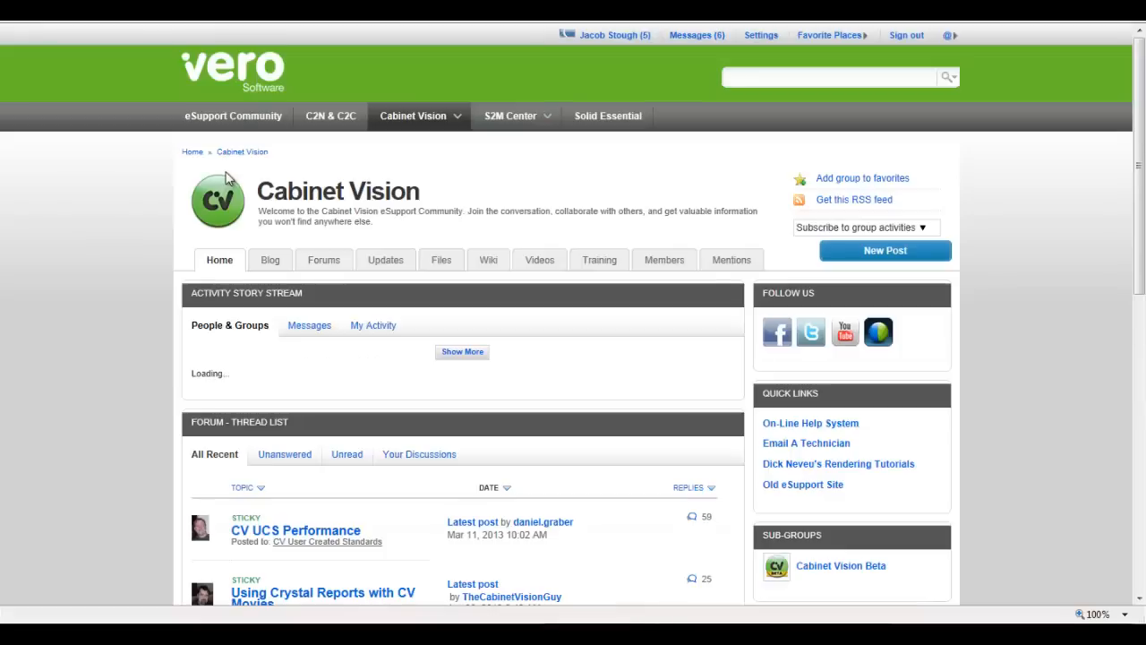